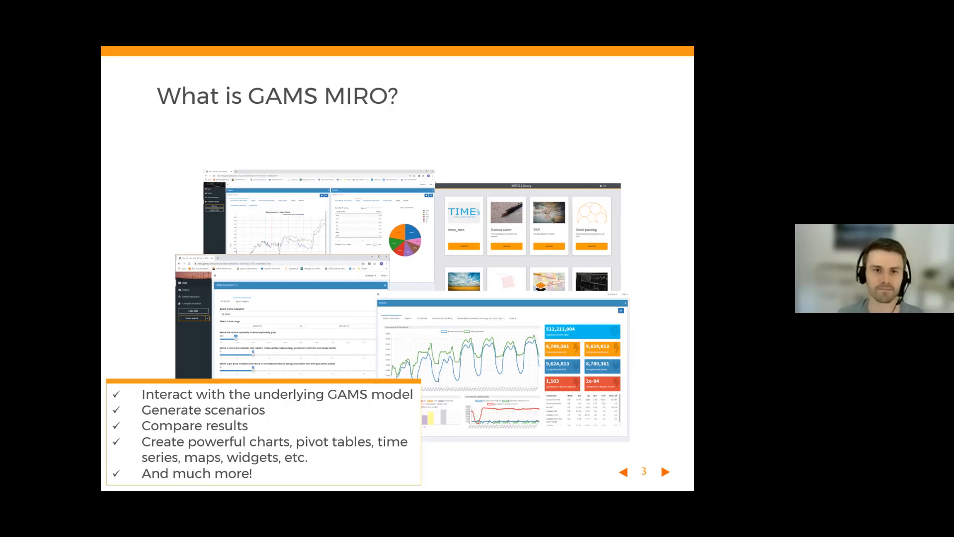
Advance to slide 4 on deployed MIRO apps running locally, on a server or in the cloud
click(664, 471)
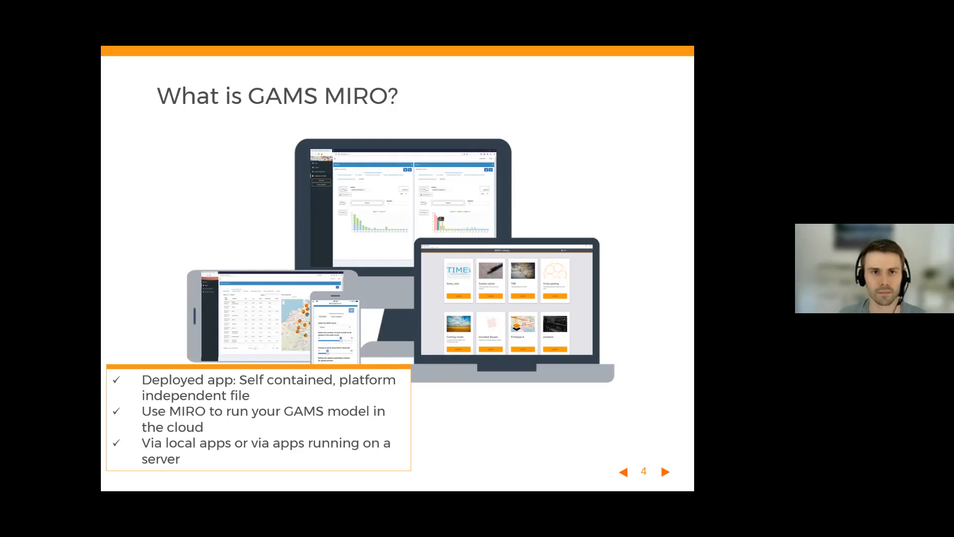
Advance through the Model Annotations slide to slide 6, the MIRO data concept
click(665, 471)
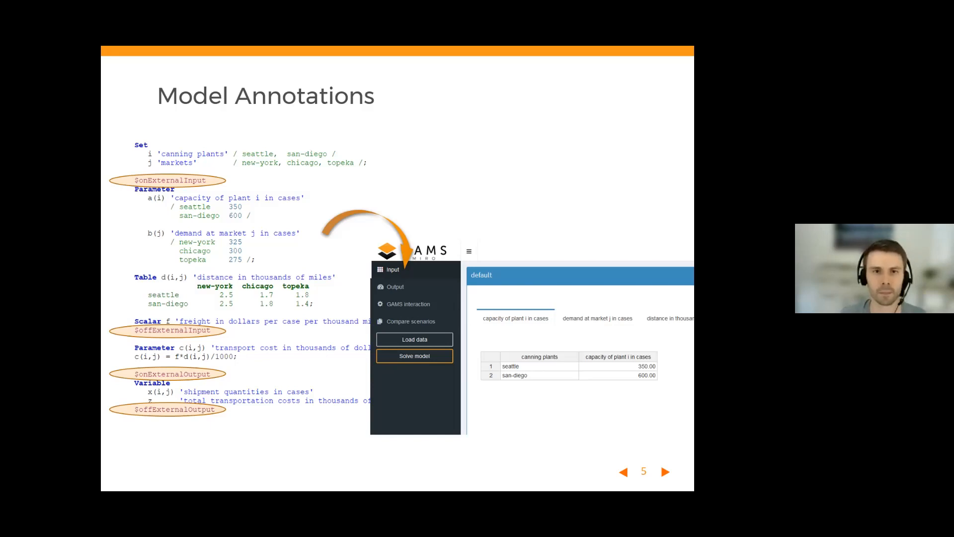
click(665, 471)
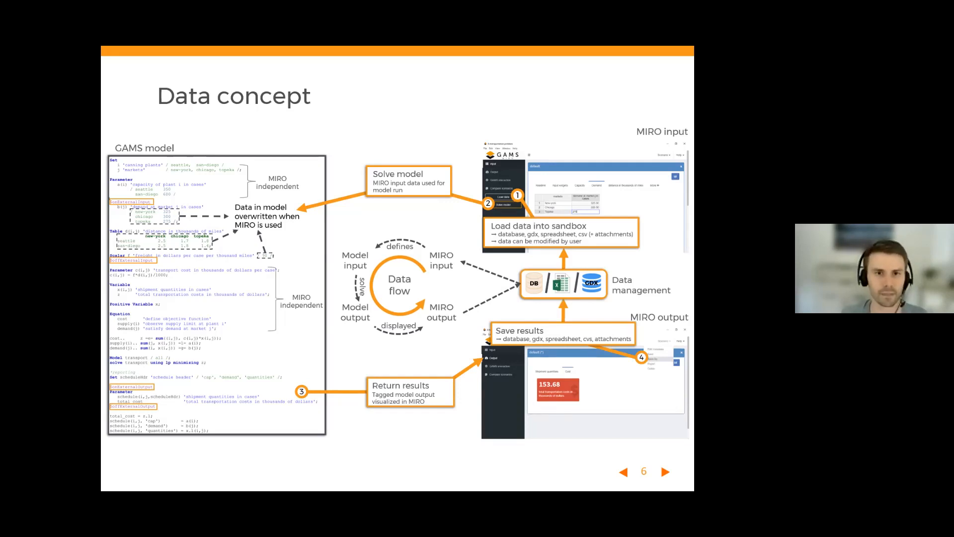
Advance through slides 7 and 8 to slide 9, the iterative approach with a second prototype
click(665, 471)
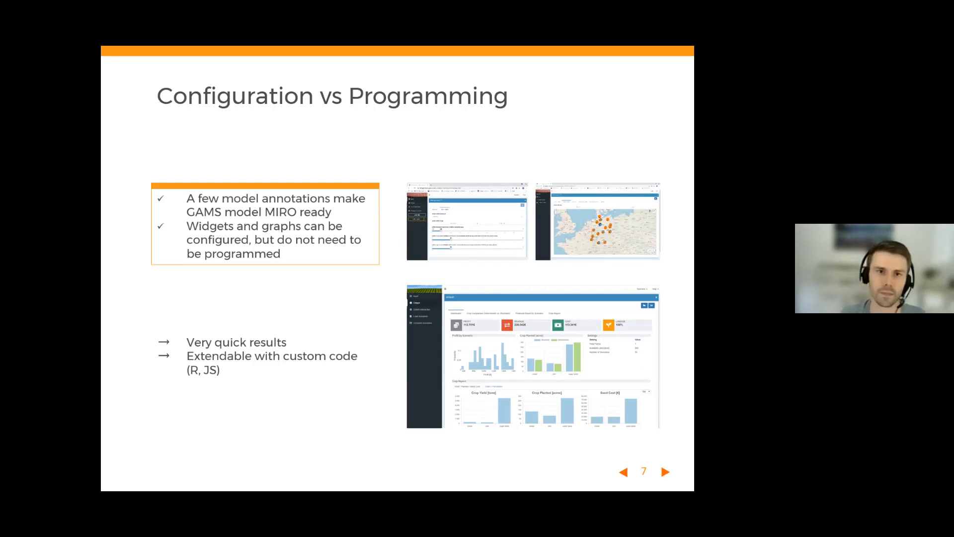
click(665, 471)
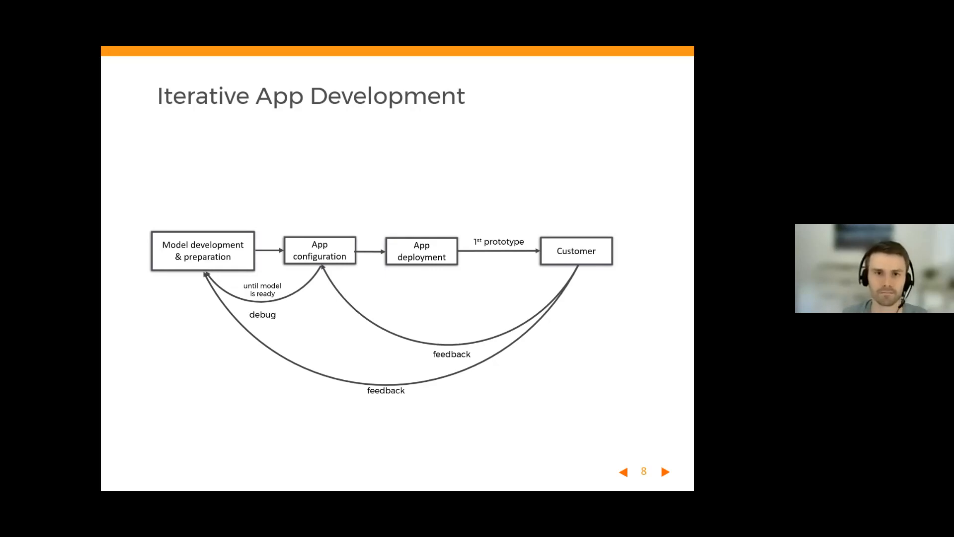
click(665, 471)
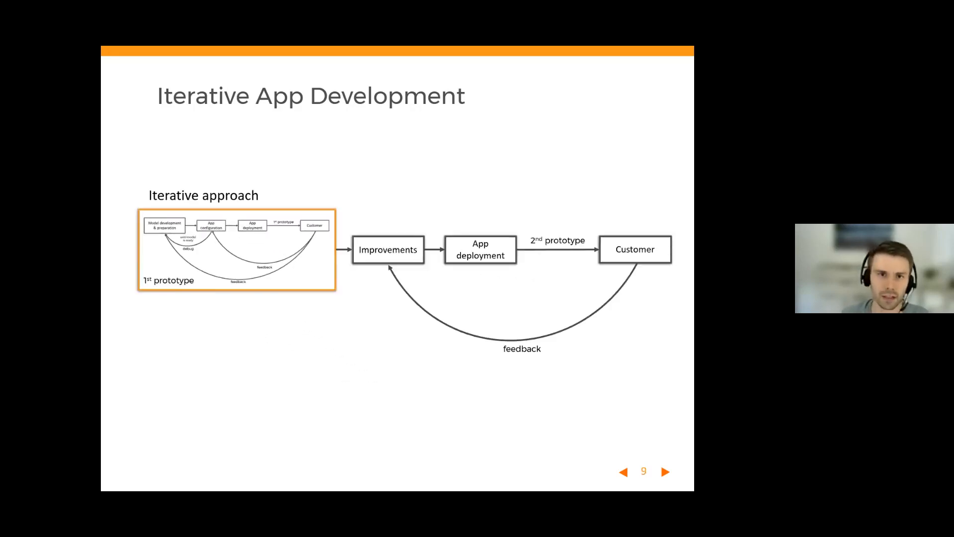
Show the second prototype stacked over the first and continue into the live MIRO app
click(665, 471)
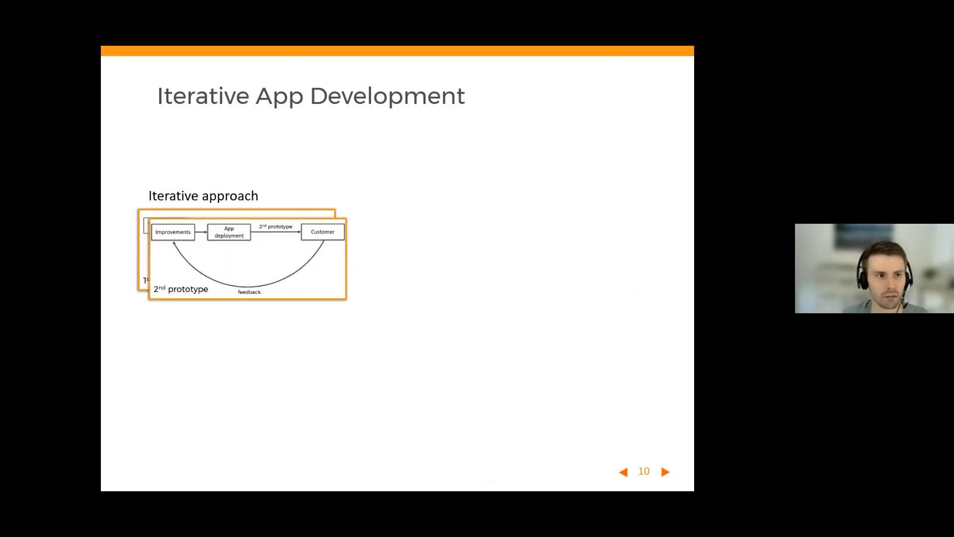
click(666, 472)
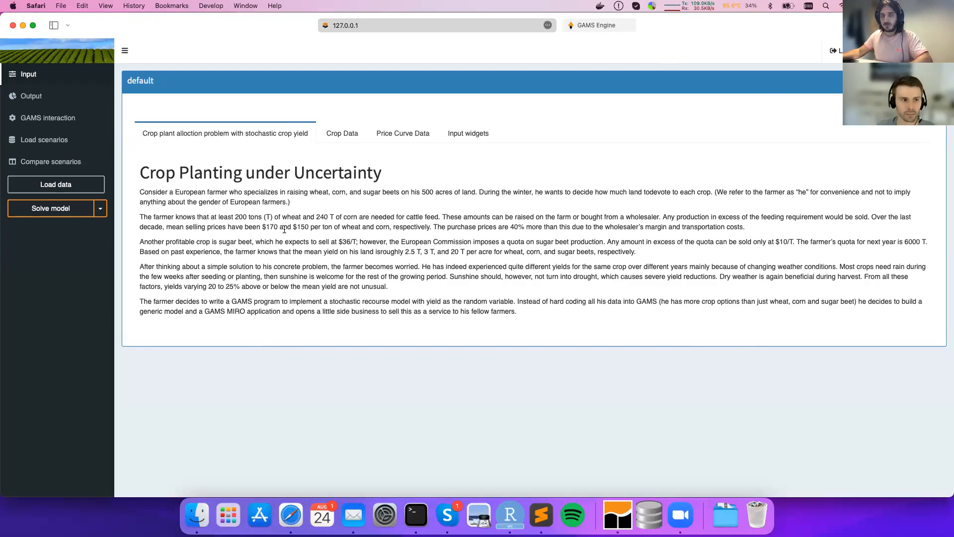
mouse_move(308, 160)
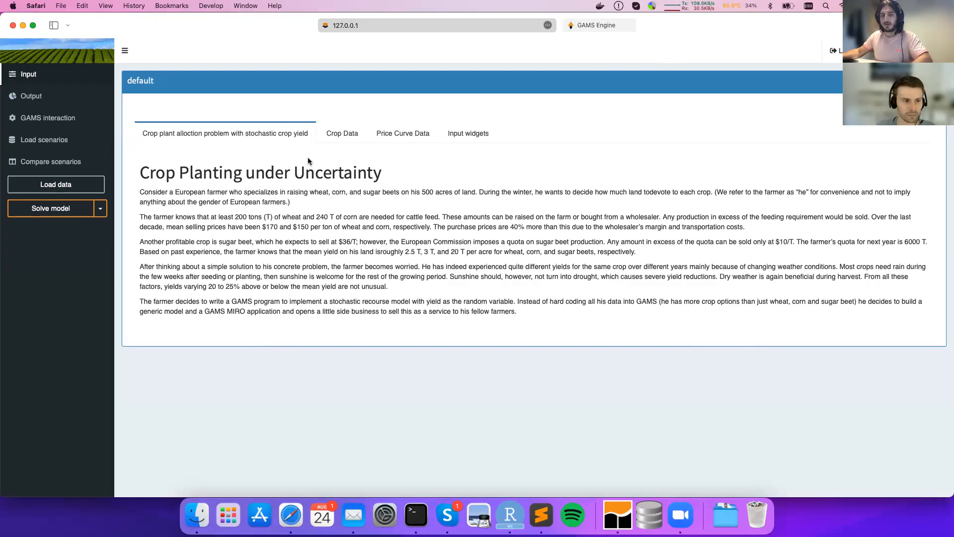
mouse_move(410, 337)
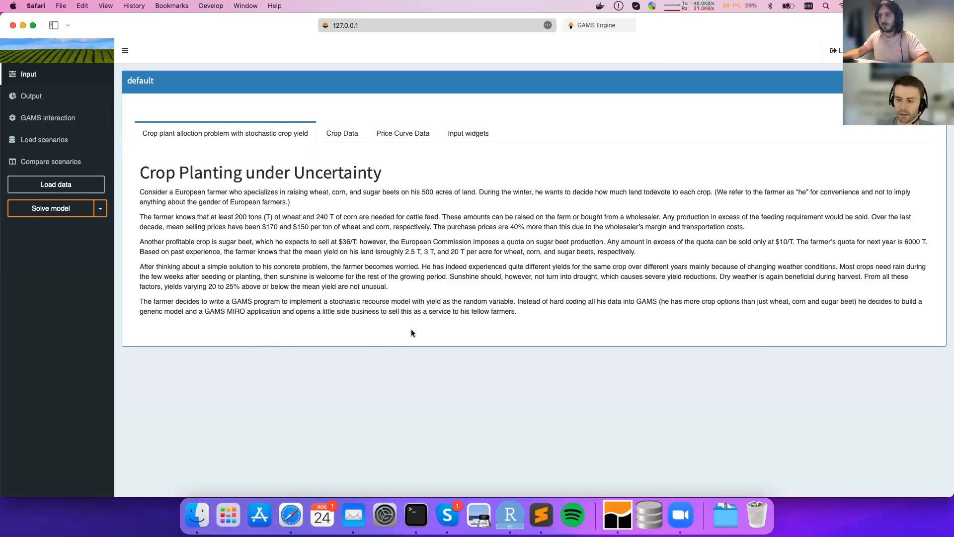
mouse_move(342, 133)
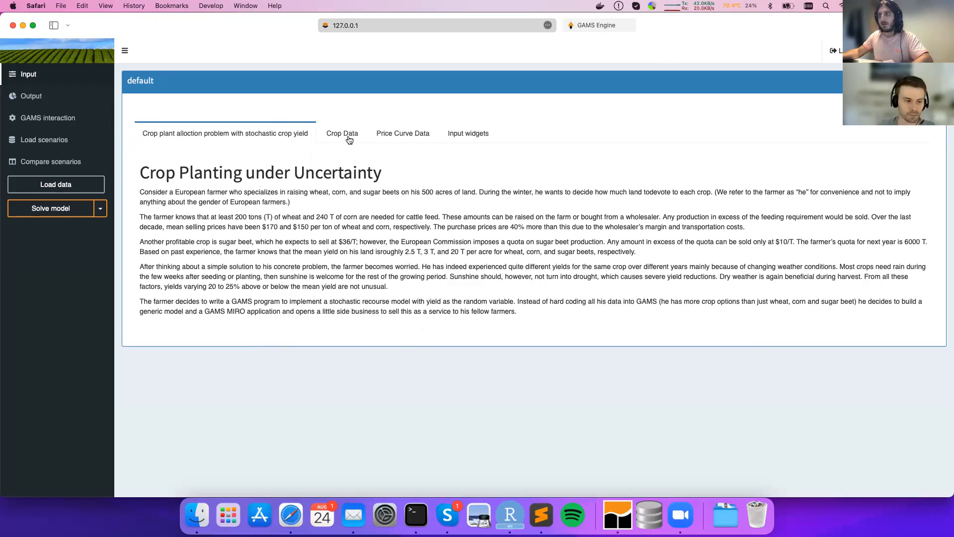
click(342, 133)
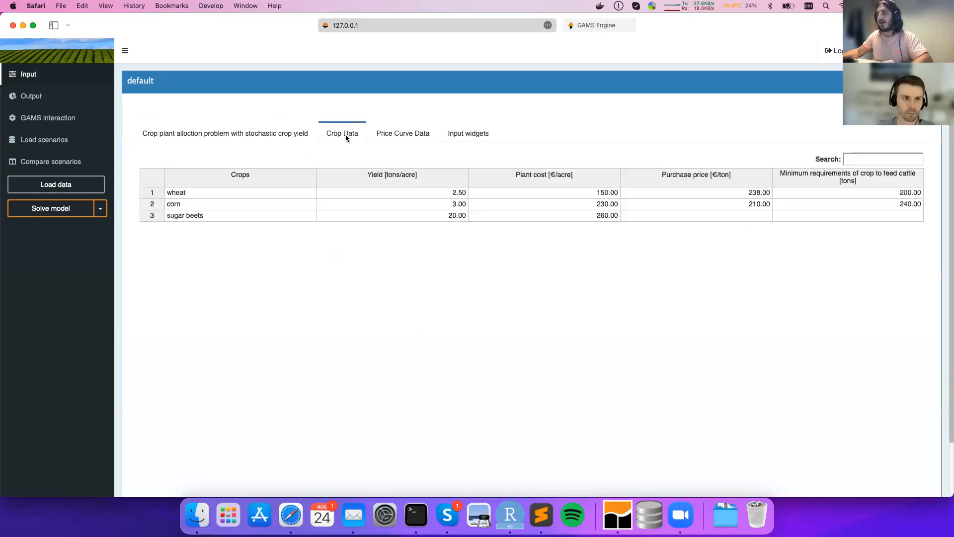
mouse_move(372, 156)
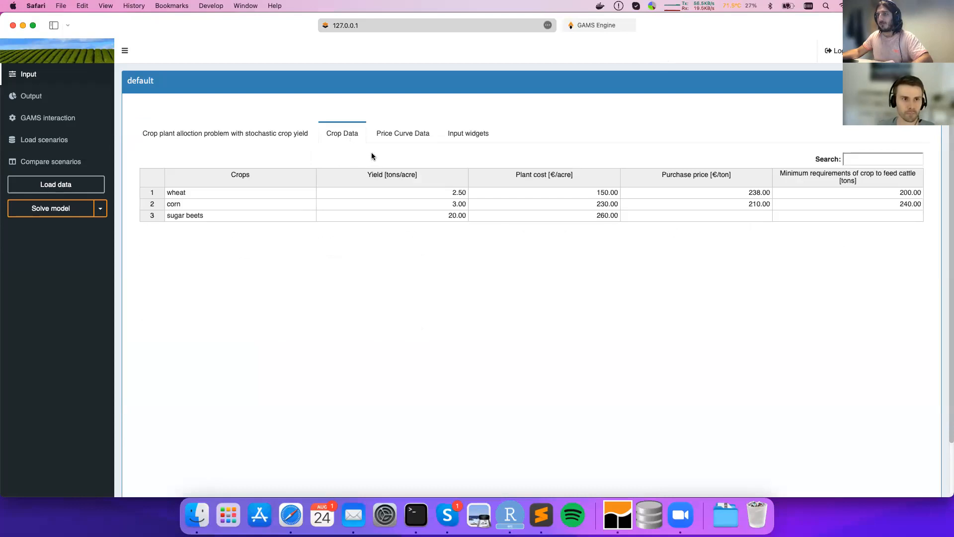
mouse_move(403, 134)
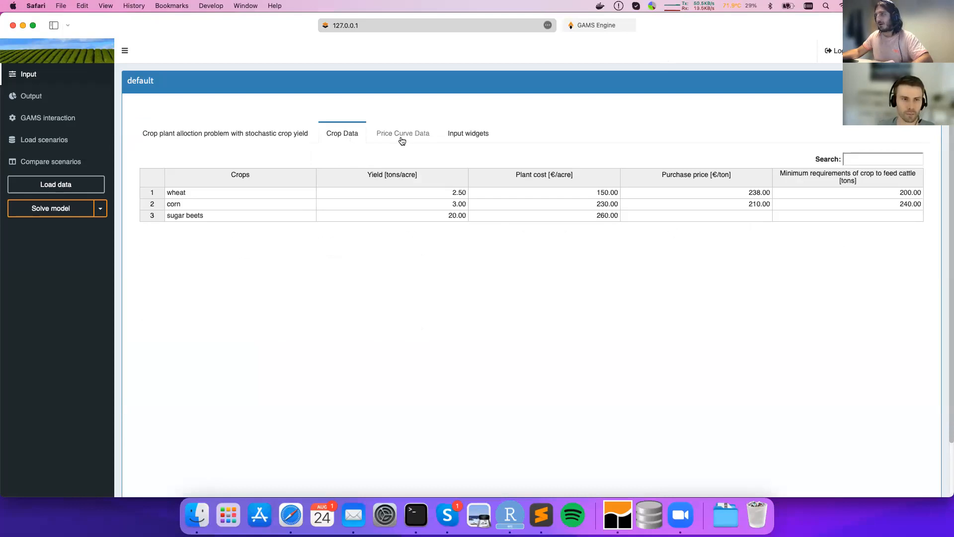
click(403, 133)
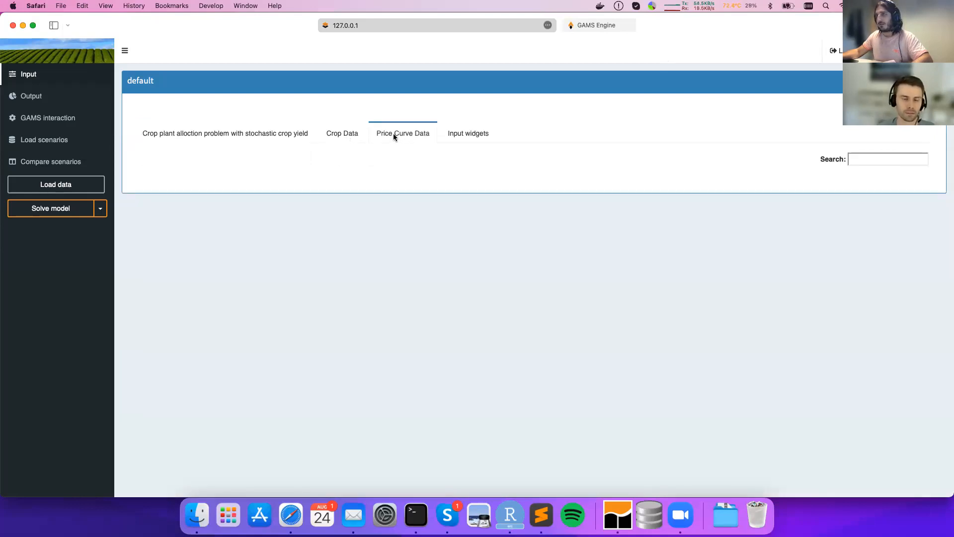
click(403, 133)
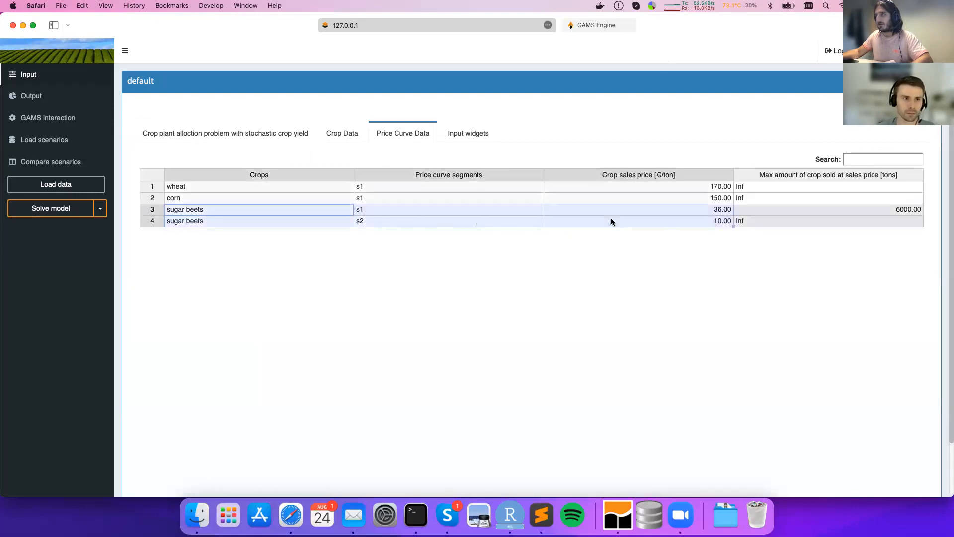
mouse_move(259, 213)
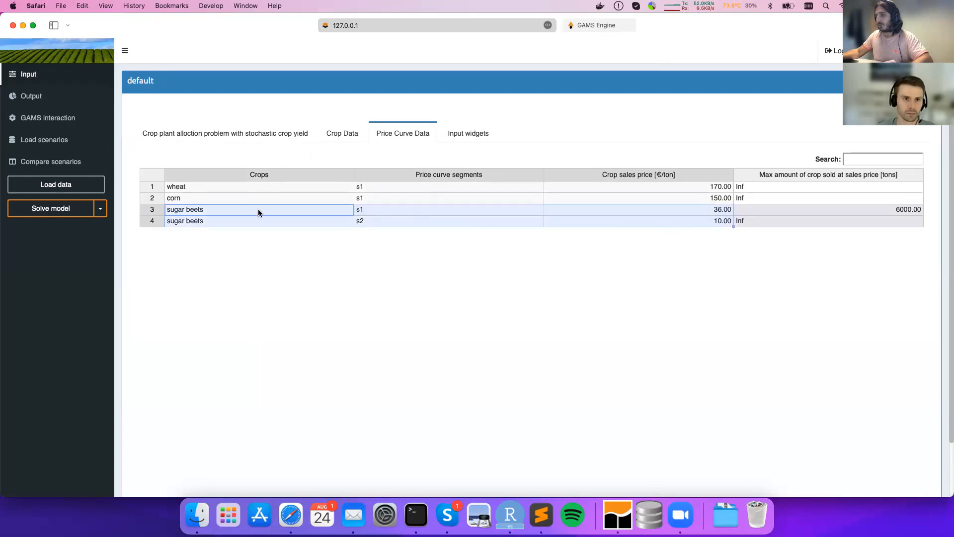
mouse_move(853, 218)
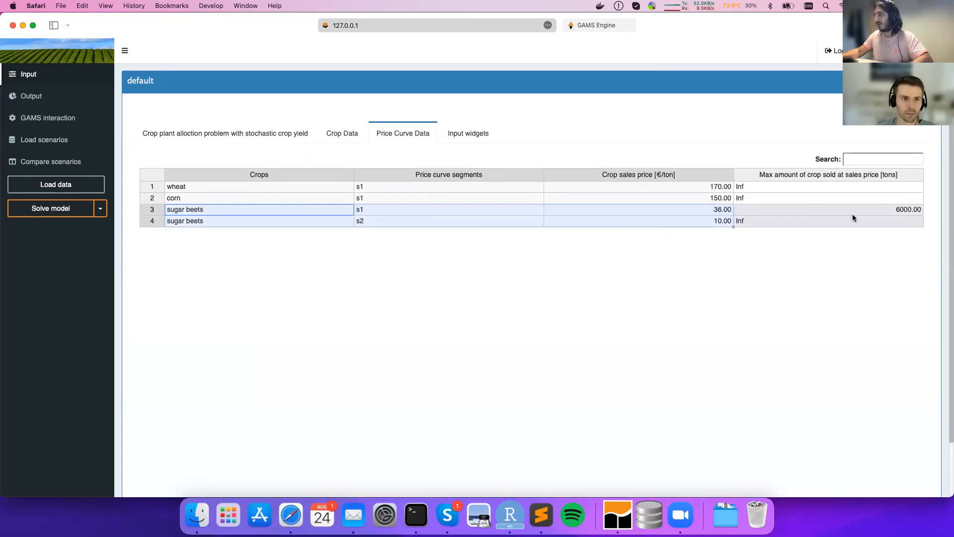
mouse_move(837, 215)
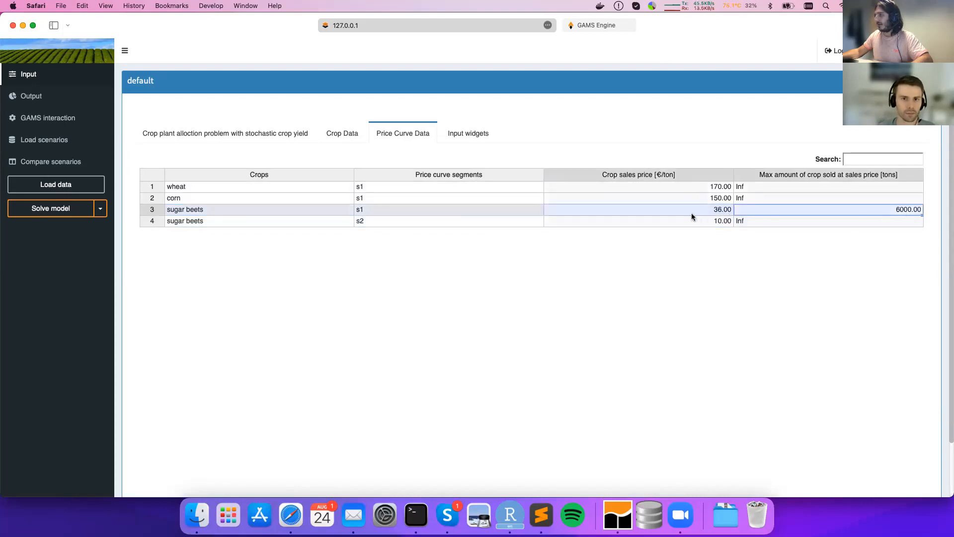
mouse_move(758, 196)
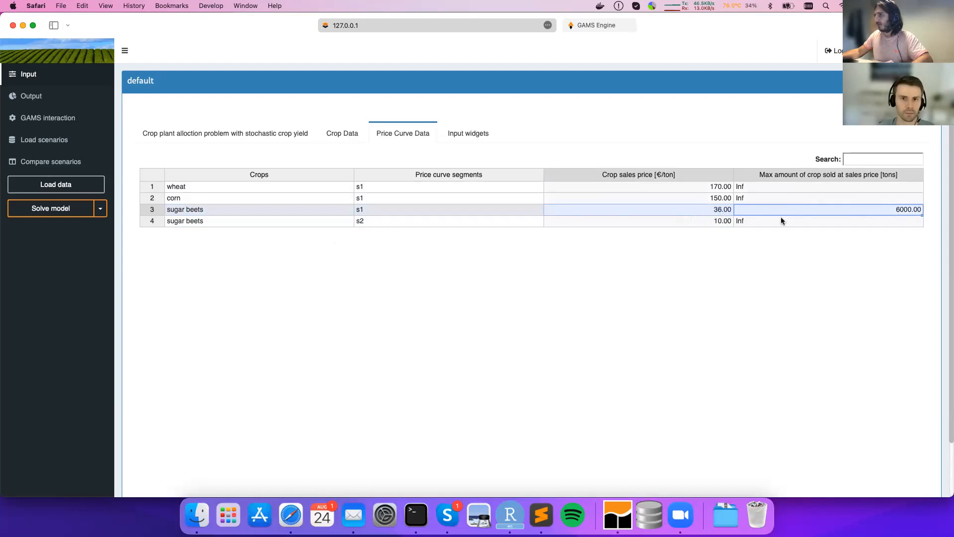
mouse_move(725, 226)
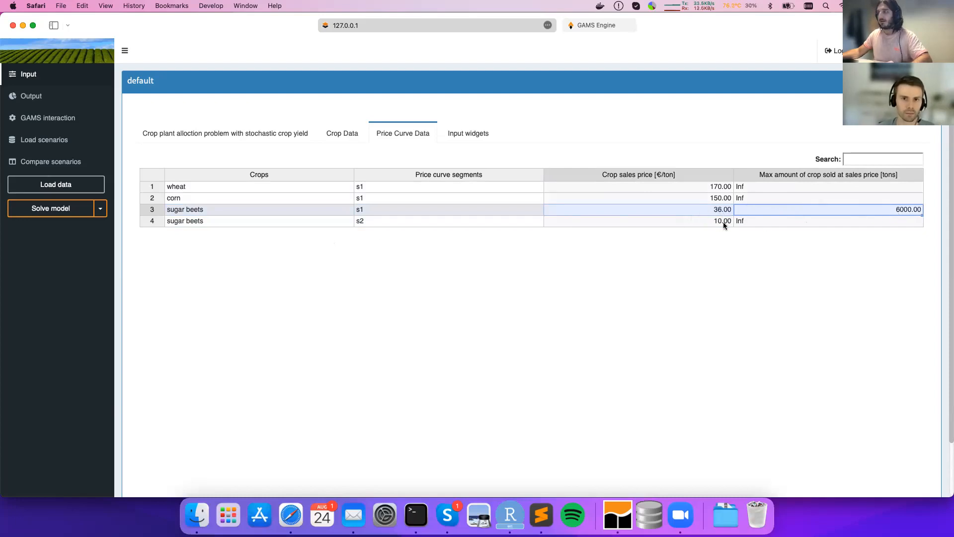
mouse_move(520, 171)
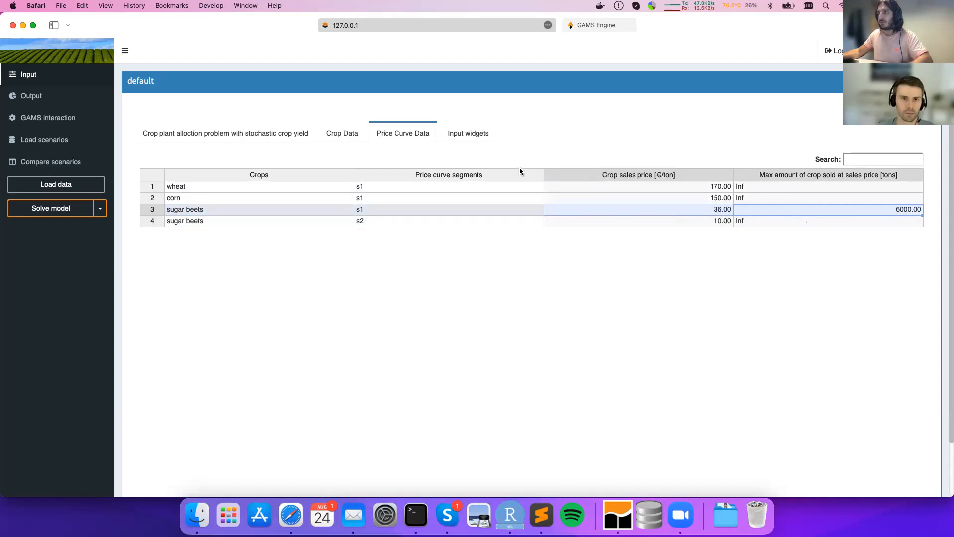
click(468, 133)
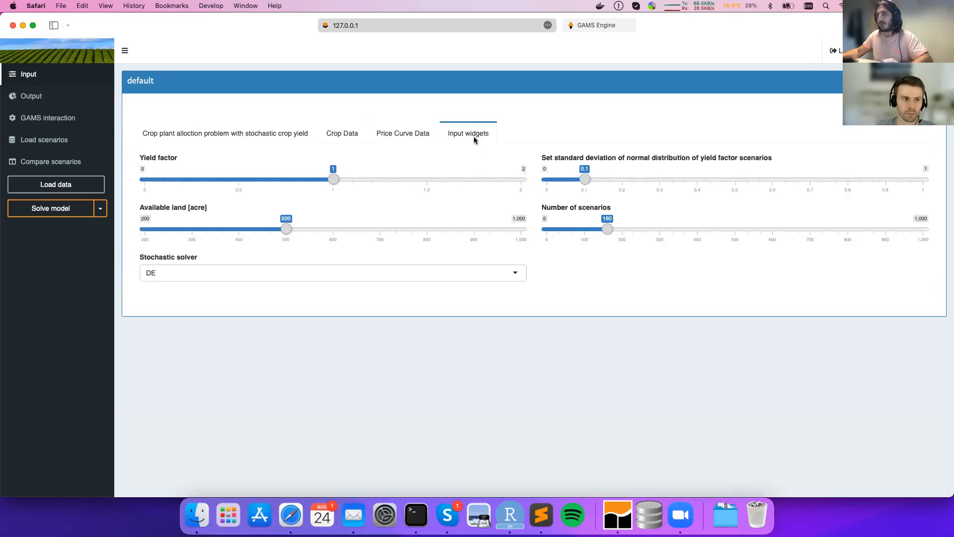
mouse_move(465, 161)
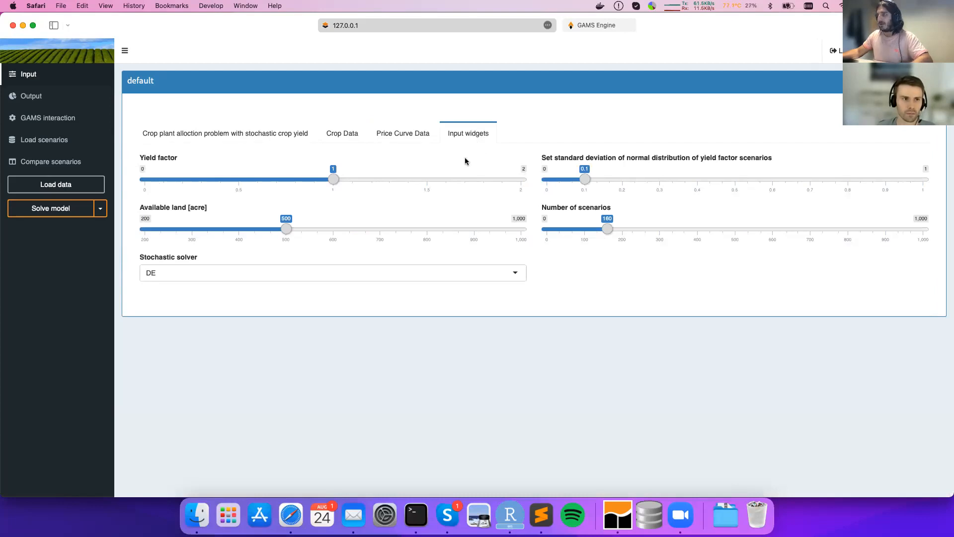
mouse_move(443, 177)
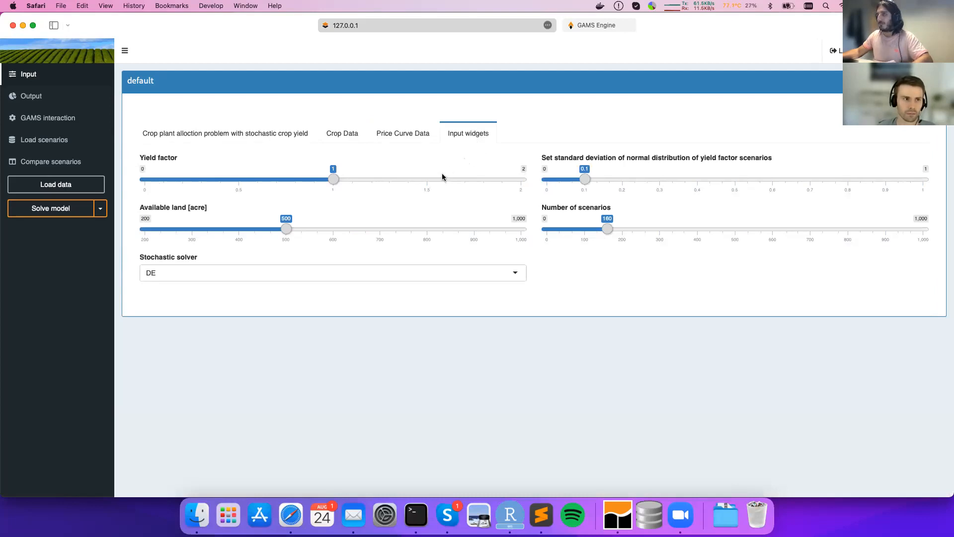
mouse_move(456, 178)
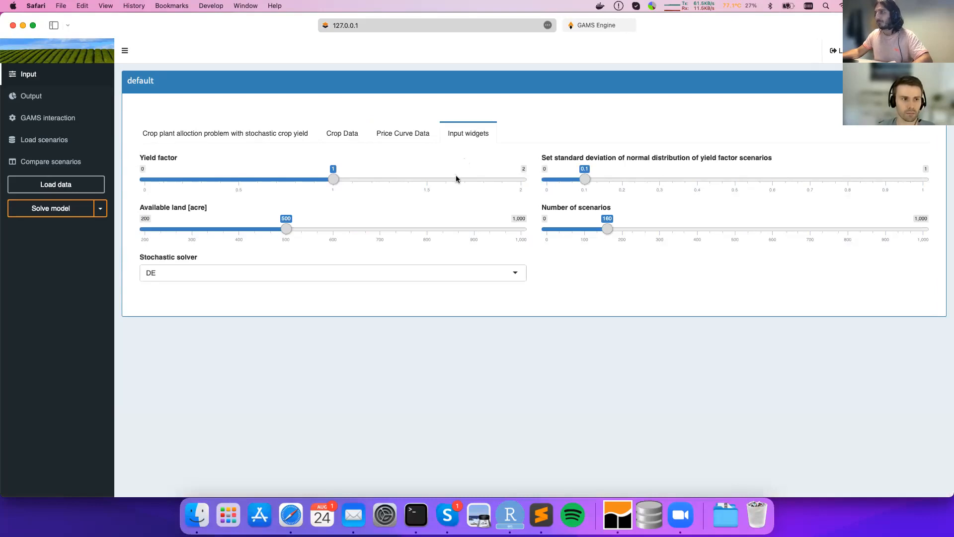
mouse_move(147, 172)
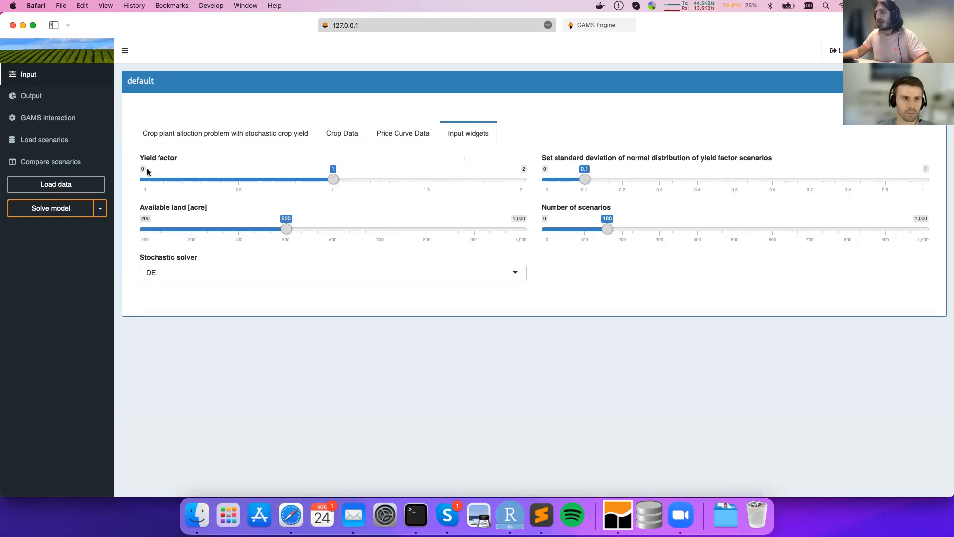
mouse_move(497, 180)
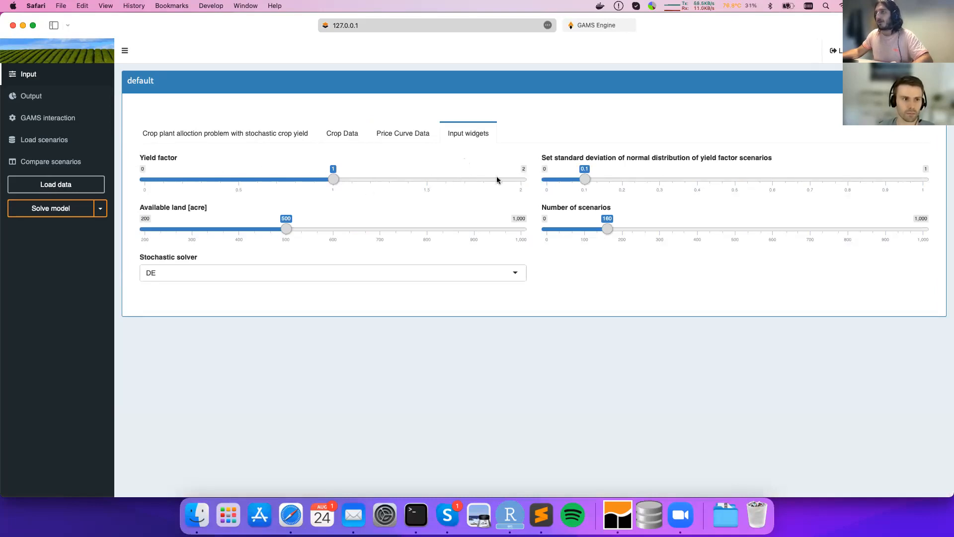
mouse_move(357, 192)
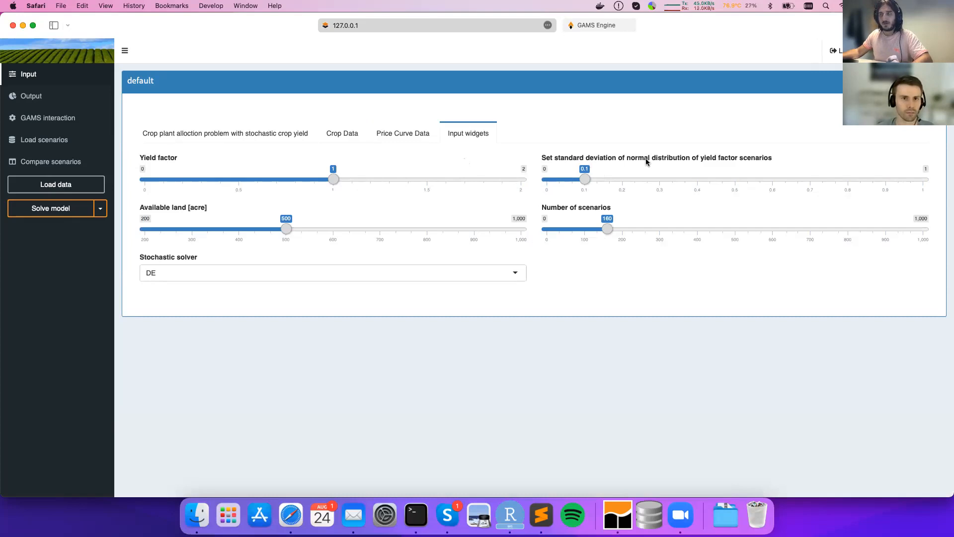
mouse_move(496, 185)
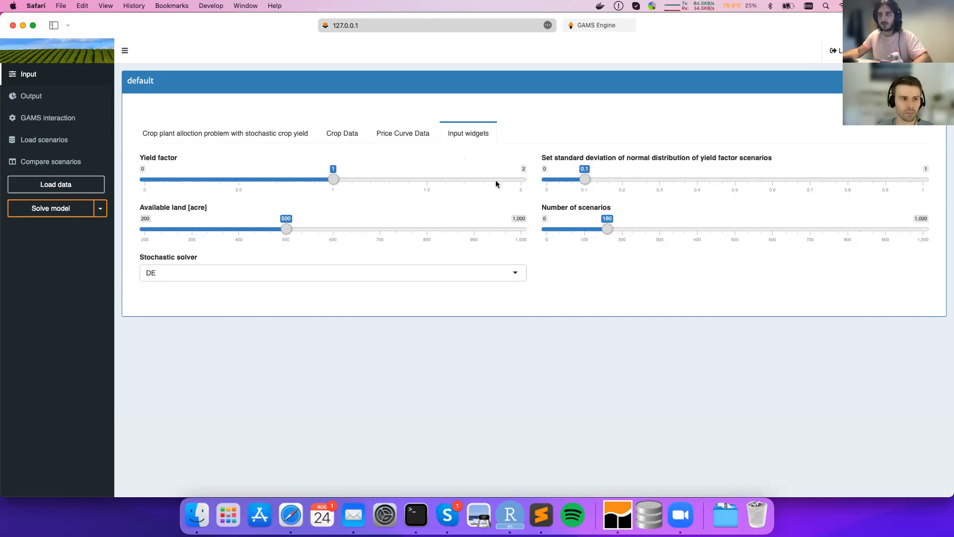
mouse_move(728, 179)
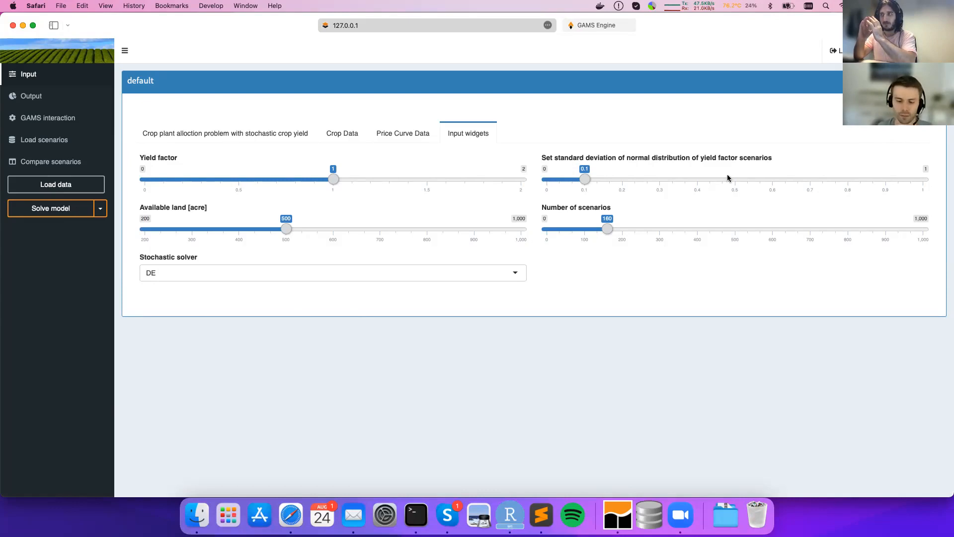
mouse_move(392, 212)
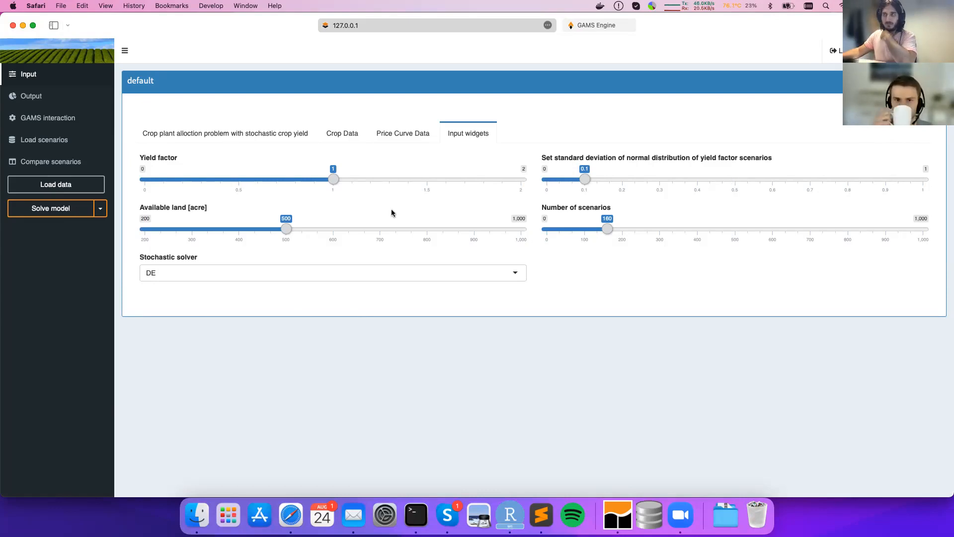
mouse_move(260, 170)
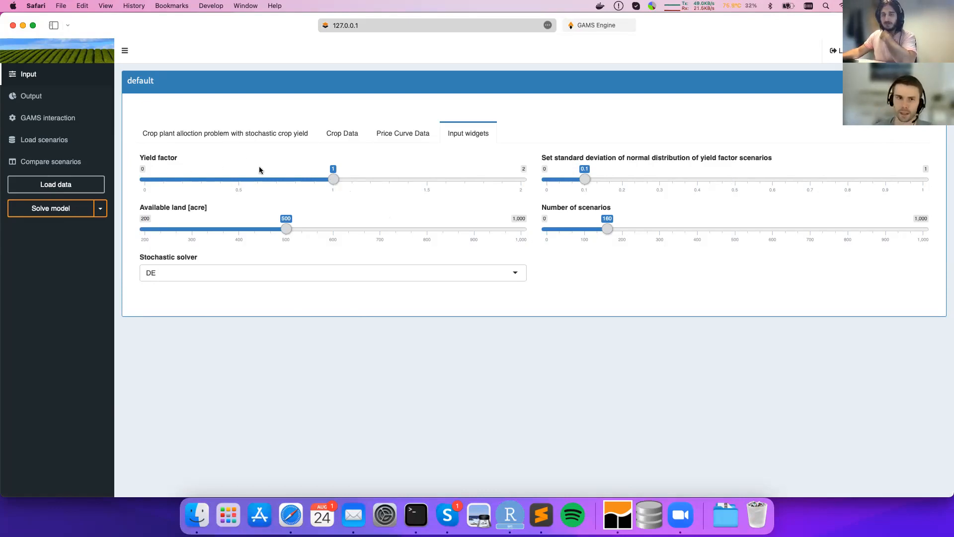
mouse_move(646, 169)
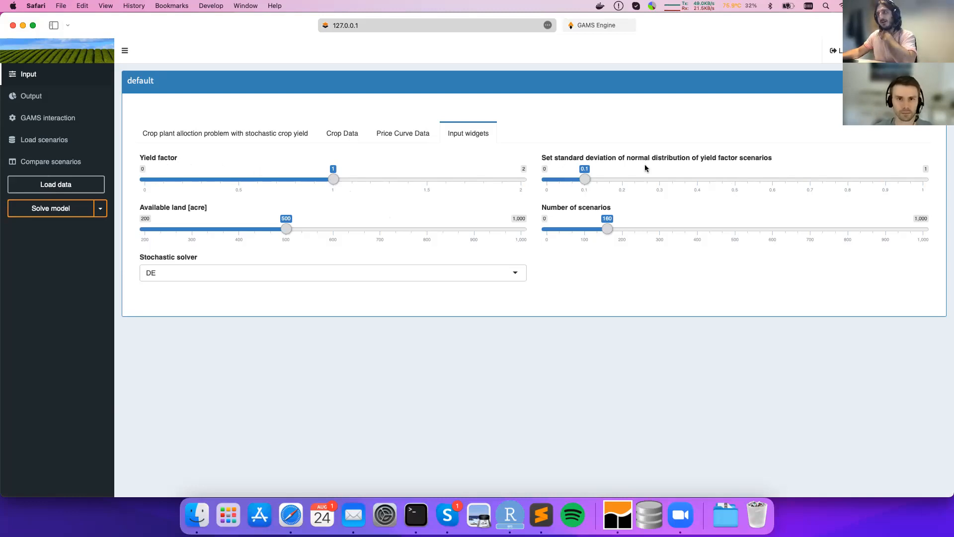
mouse_move(434, 225)
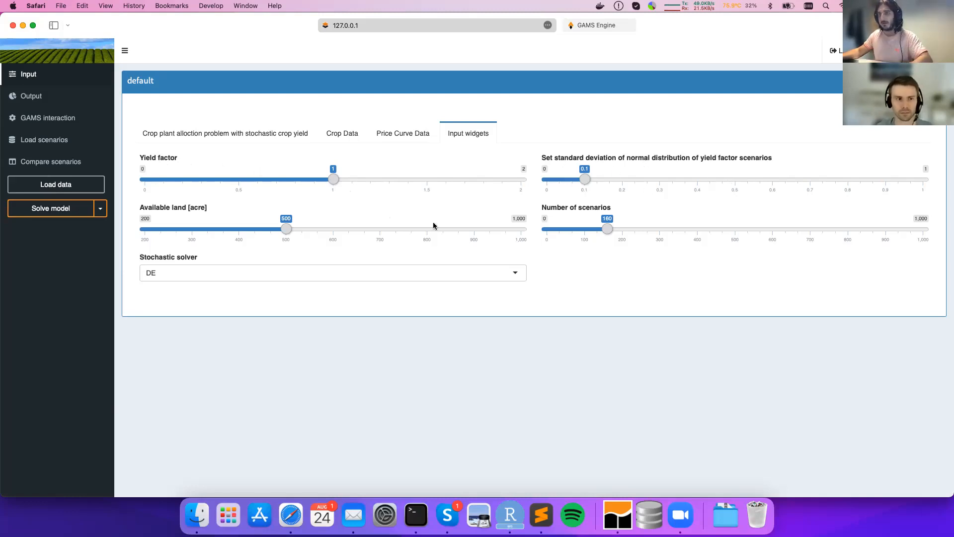
Re-solve the default scenario, confirming Solve again, and return to the output dashboard
click(51, 208)
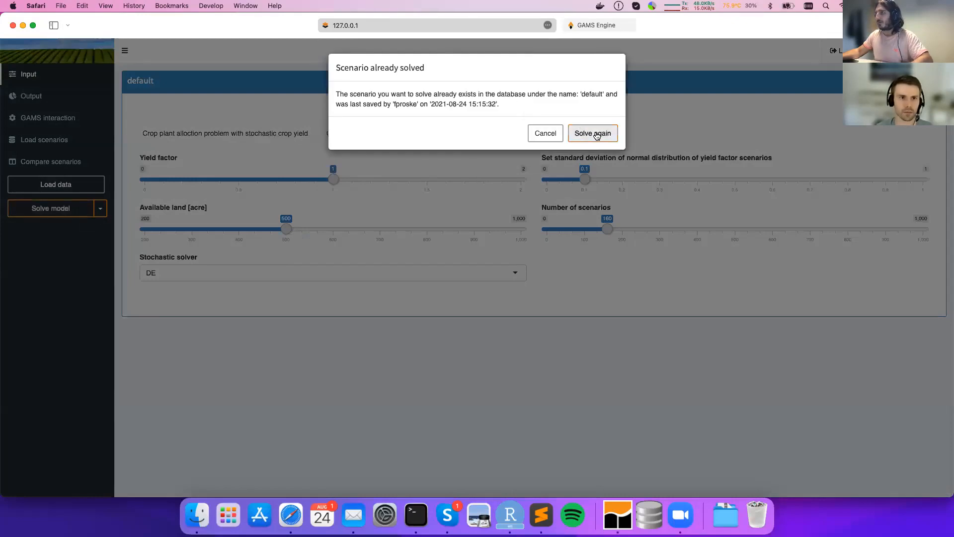
click(591, 133)
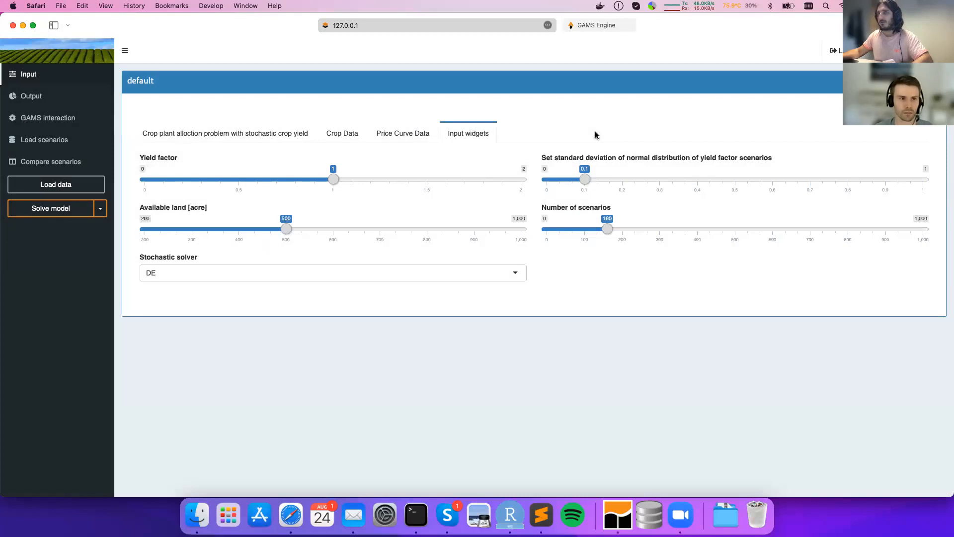
click(50, 207)
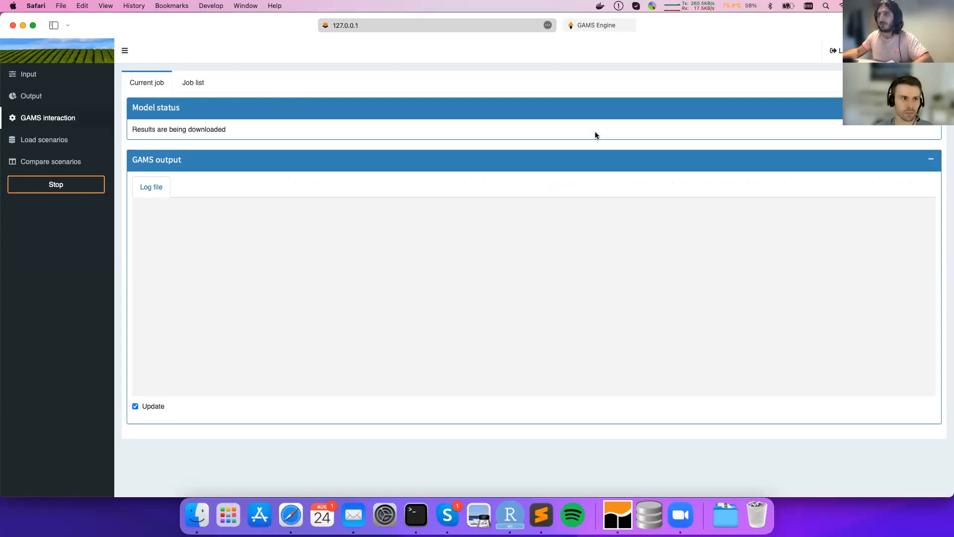
click(31, 96)
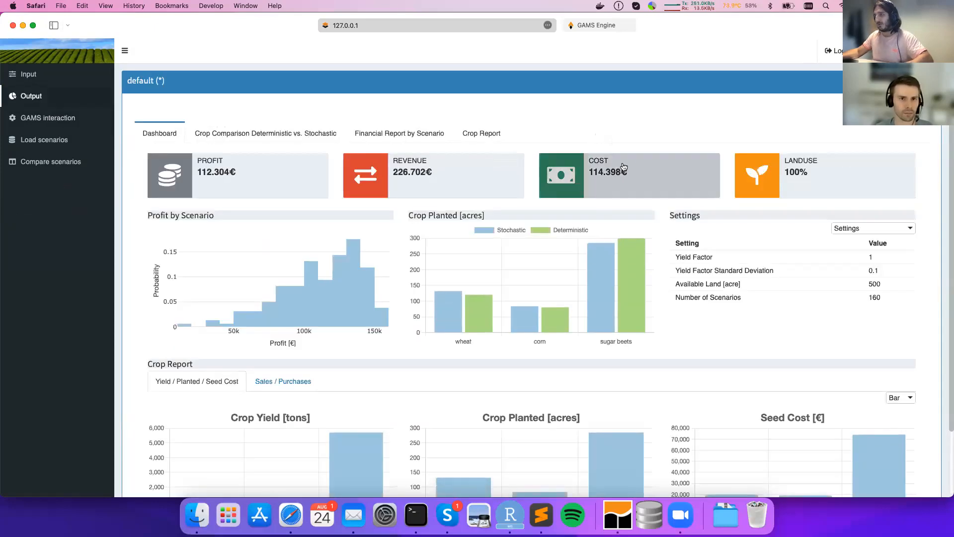
mouse_move(699, 227)
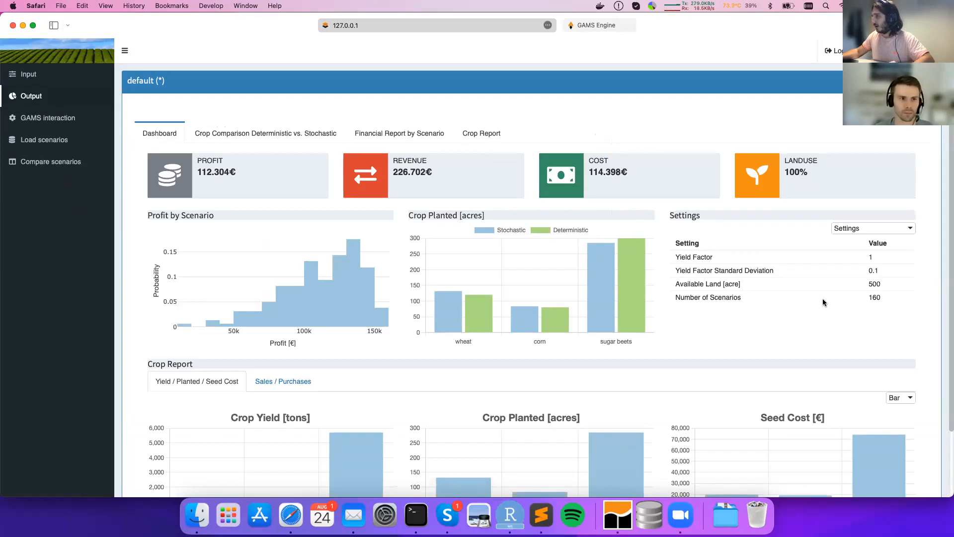
Switch the settings panel to plot the Yield Factor realization histogram
click(873, 228)
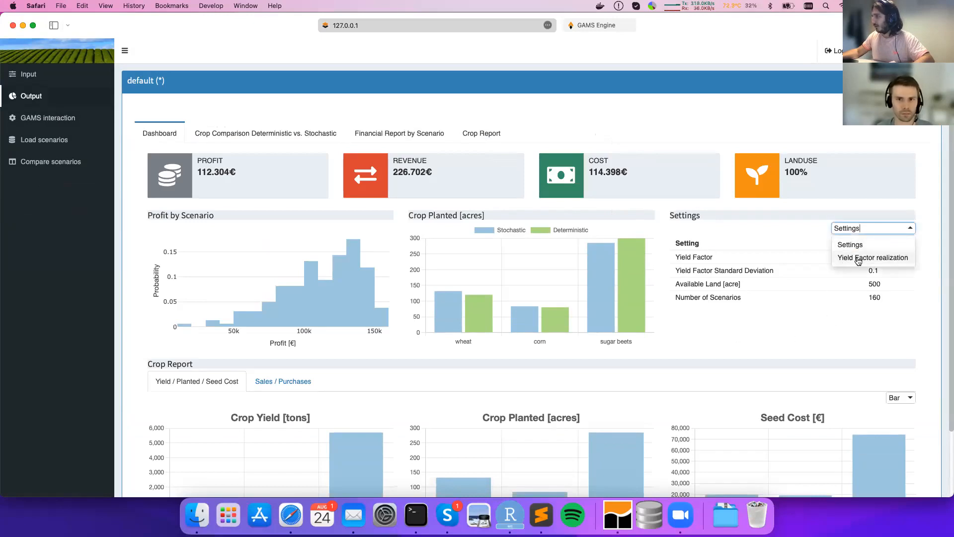
click(873, 258)
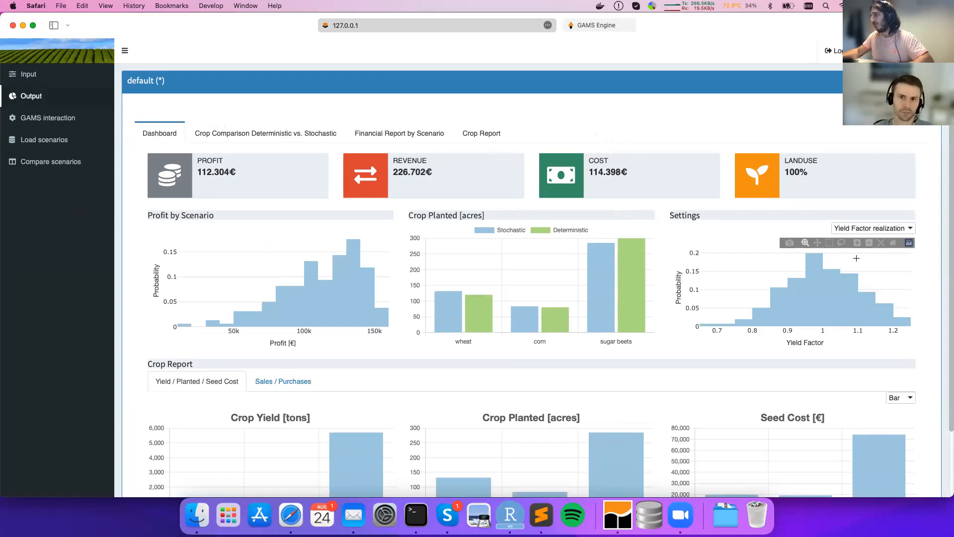
mouse_move(899, 304)
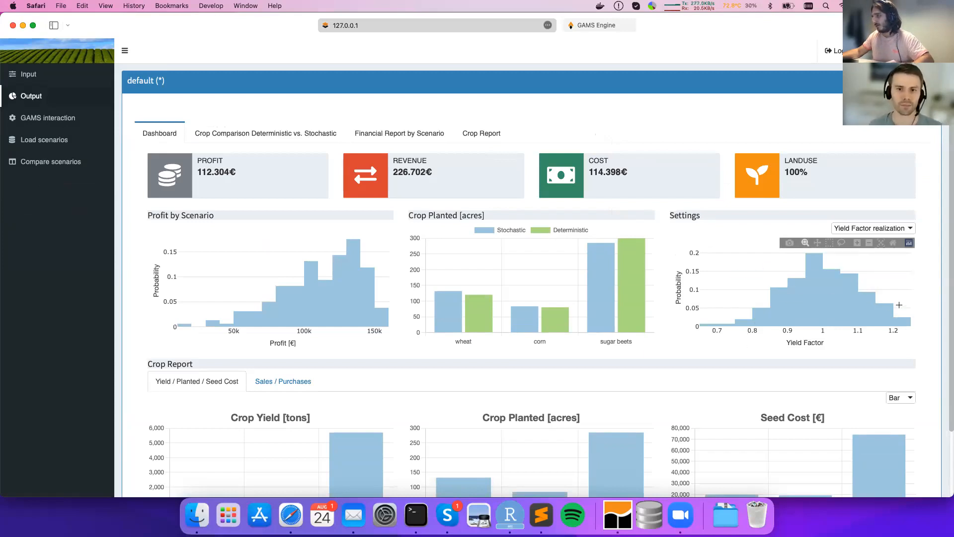
mouse_move(915, 307)
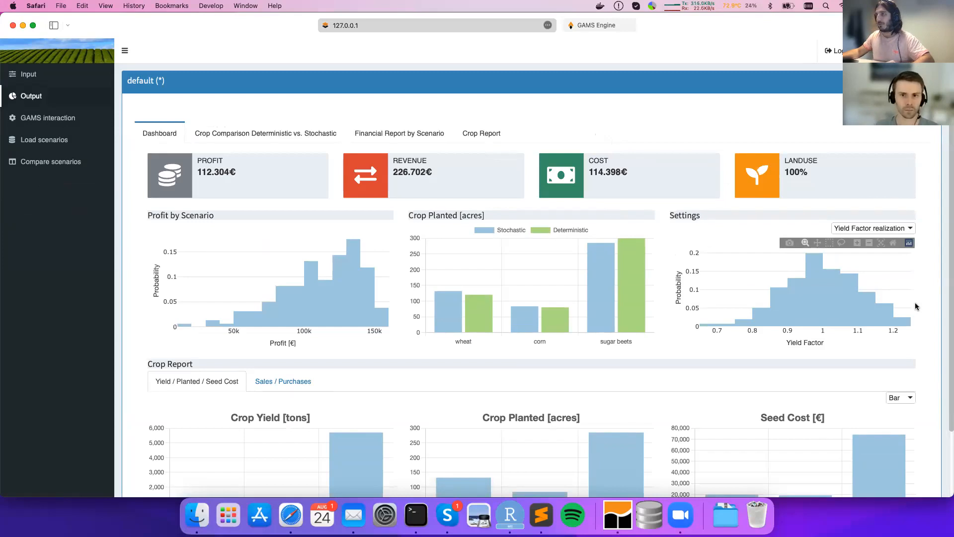
mouse_move(364, 281)
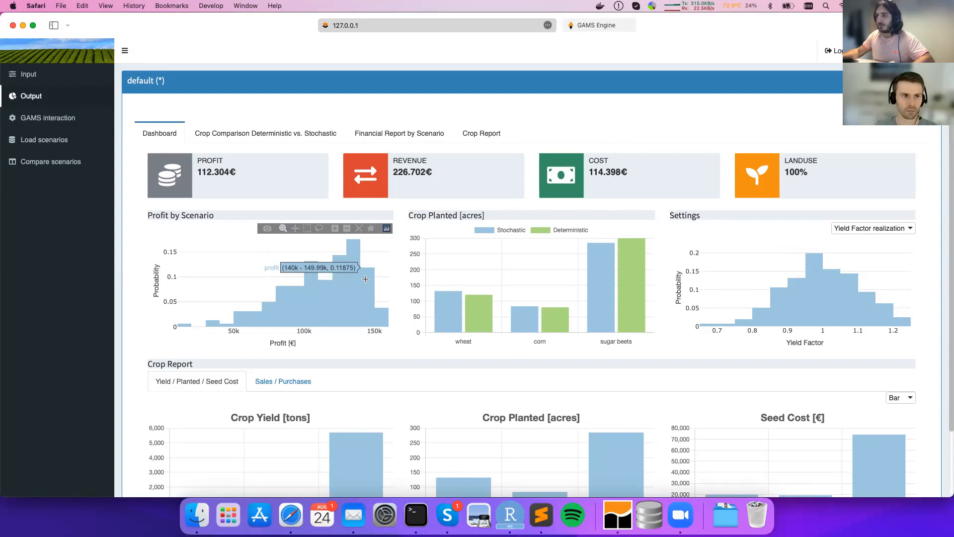
mouse_move(388, 184)
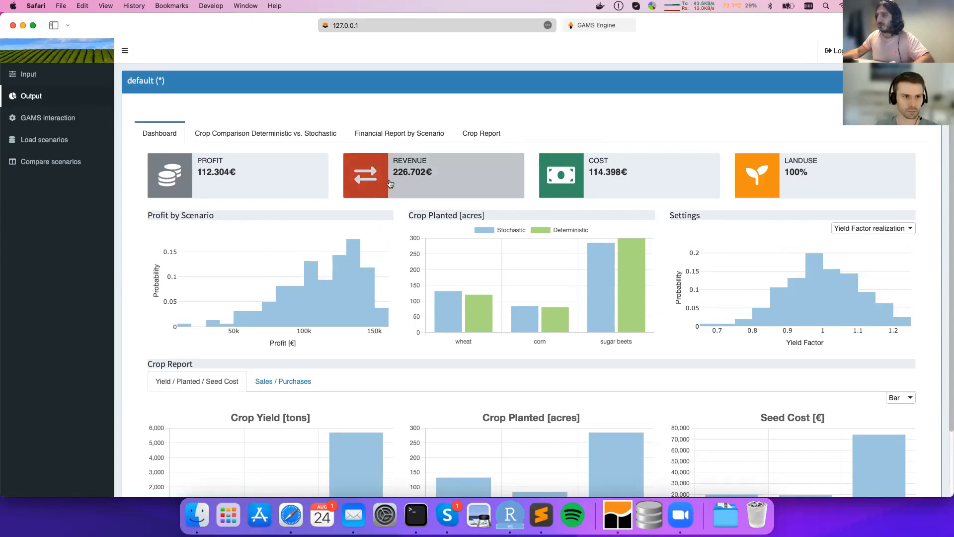
click(628, 175)
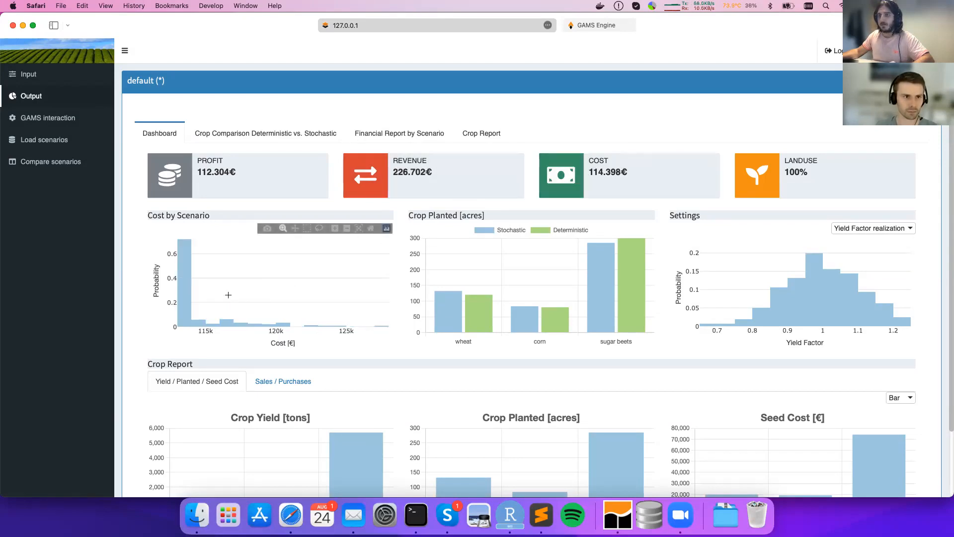
mouse_move(185, 289)
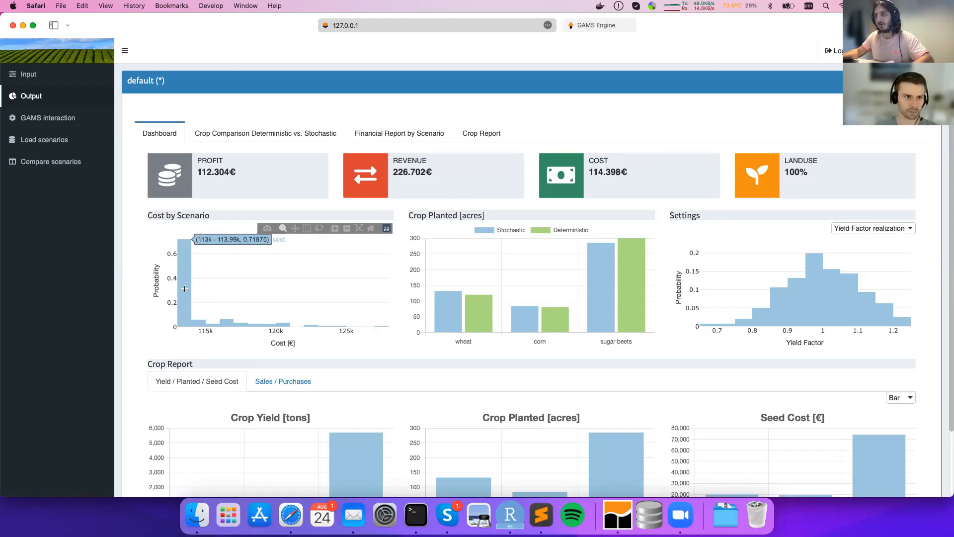
mouse_move(300, 304)
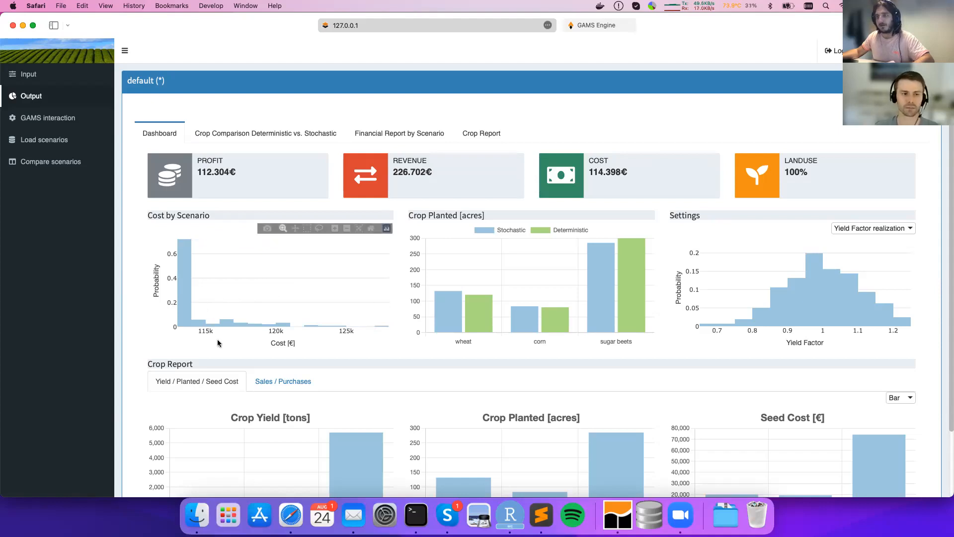
mouse_move(226, 343)
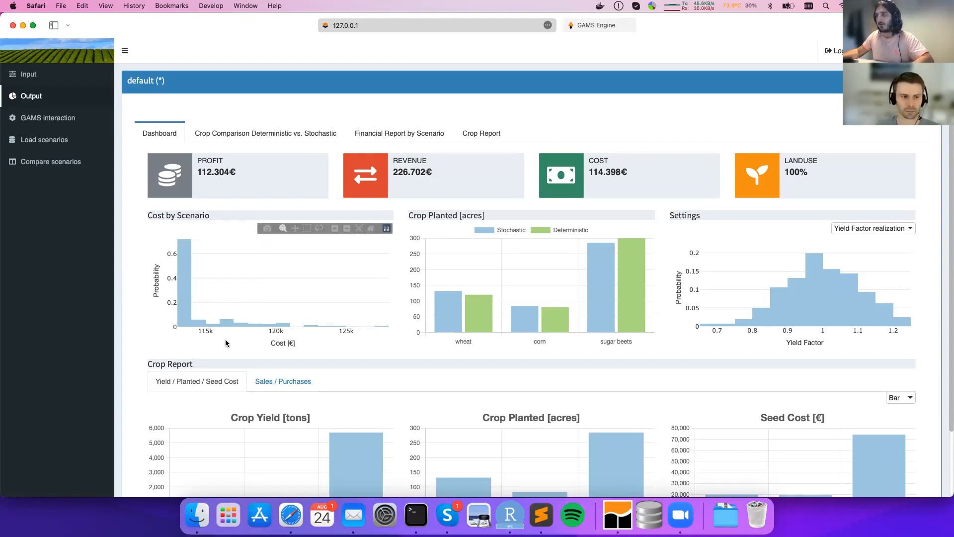
mouse_move(225, 240)
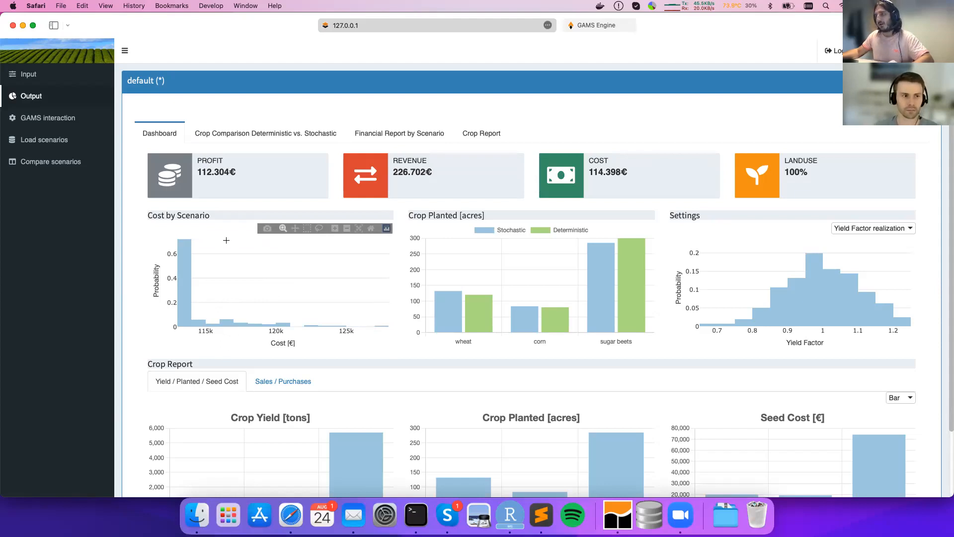
mouse_move(398, 202)
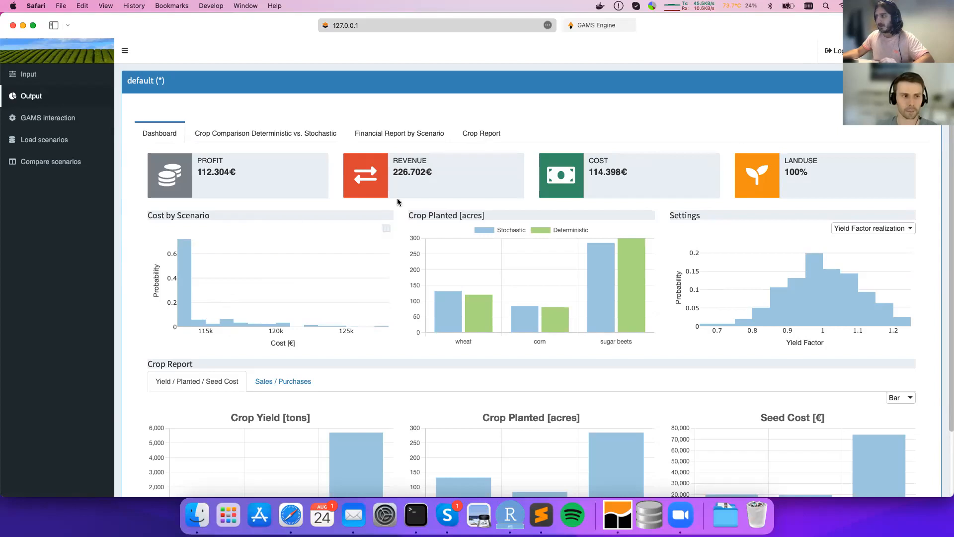
mouse_move(437, 166)
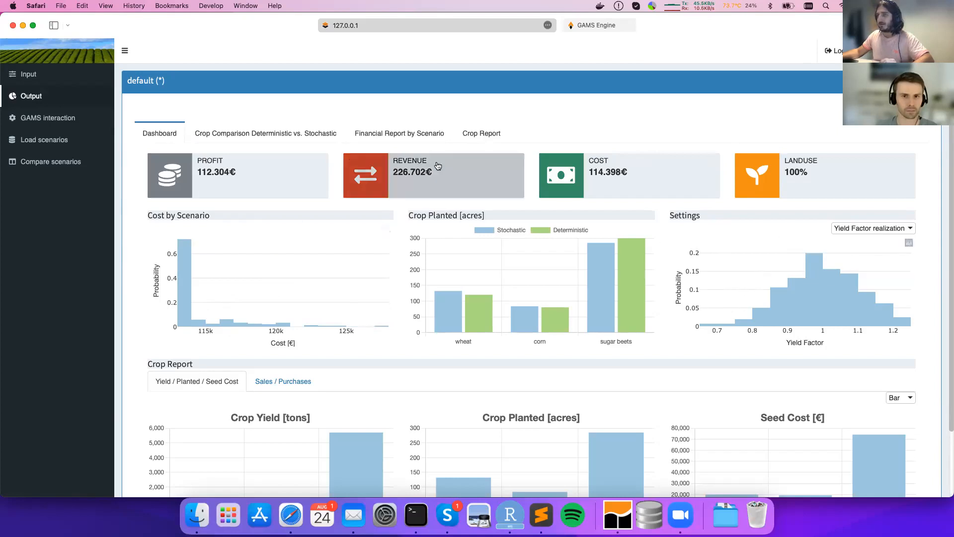
From the Input page, start a new Hypercube job via Submit Hypercube
click(29, 74)
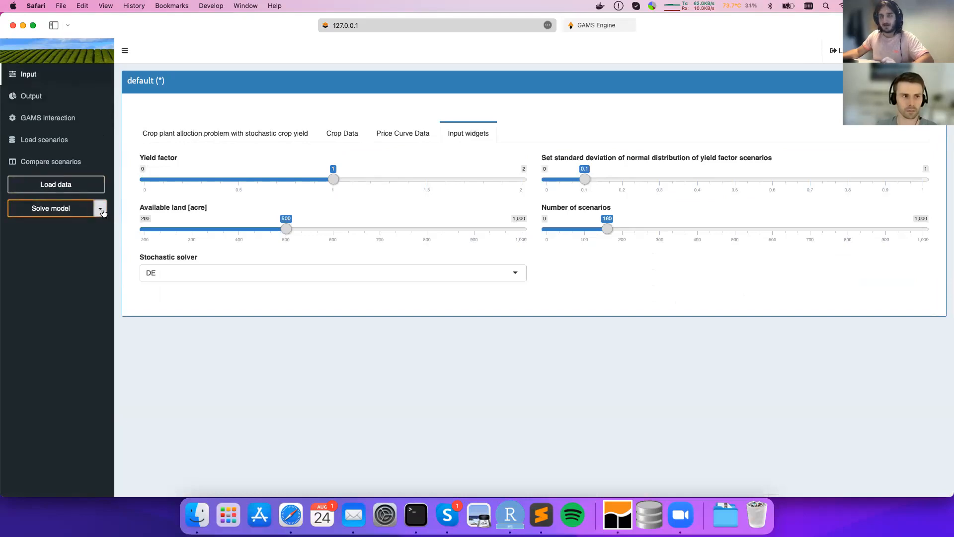
click(100, 208)
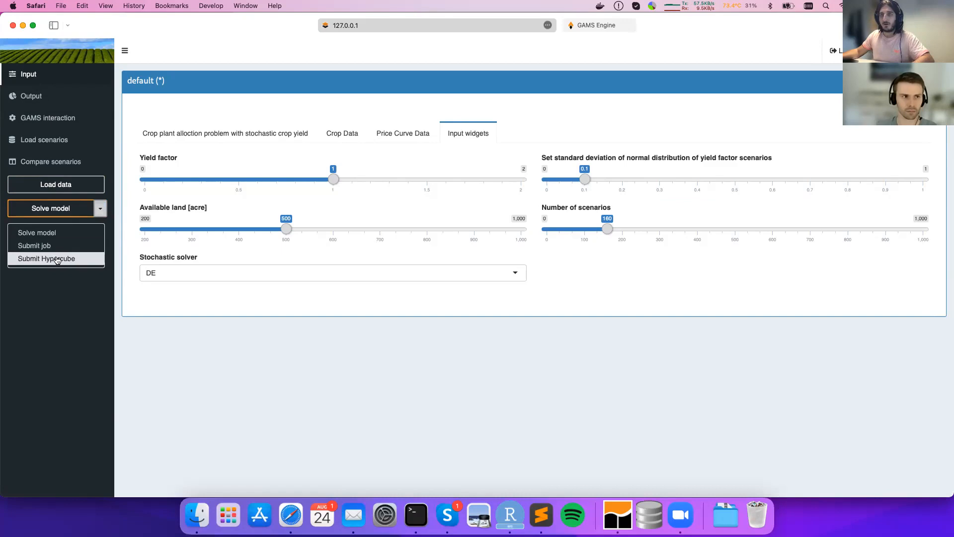
click(47, 258)
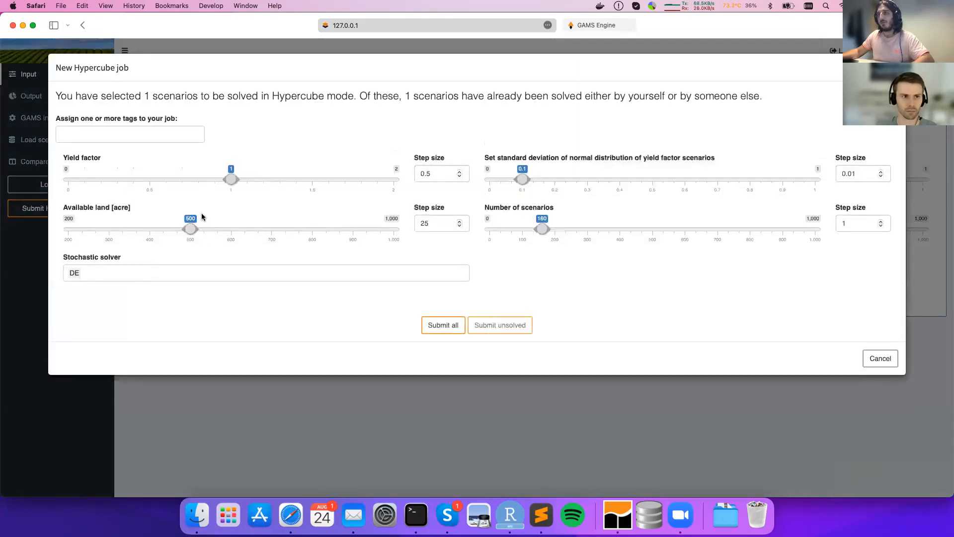
mouse_move(233, 217)
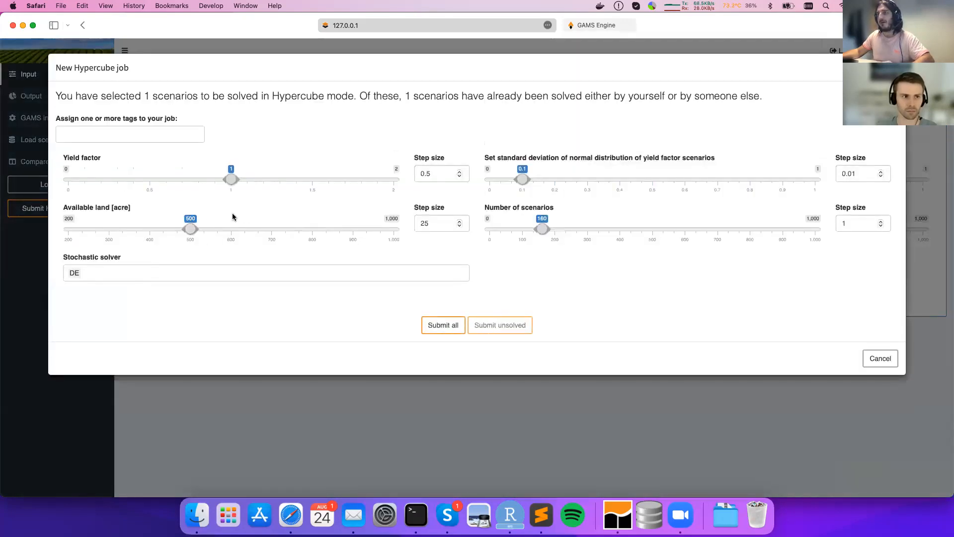
mouse_move(511, 181)
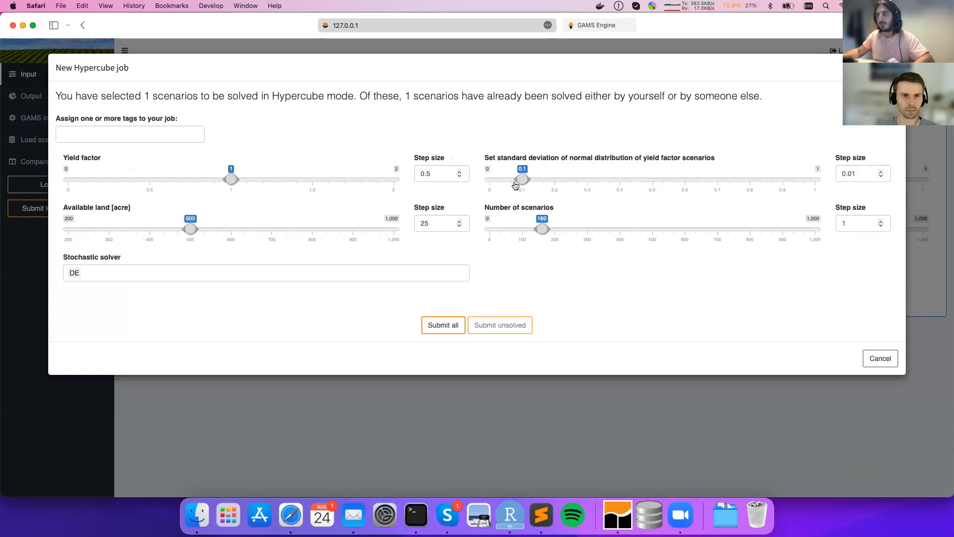
mouse_move(70, 258)
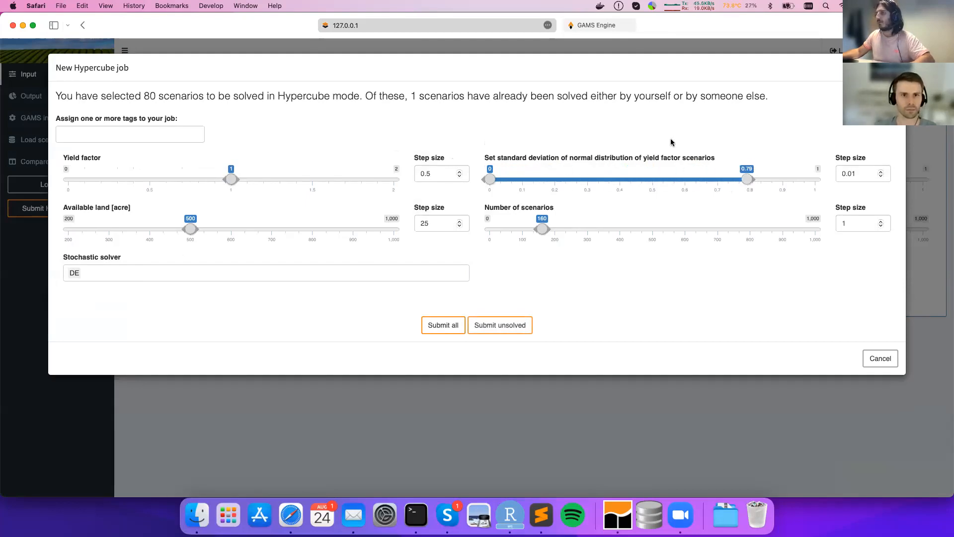
mouse_move(671, 152)
text(0.05)
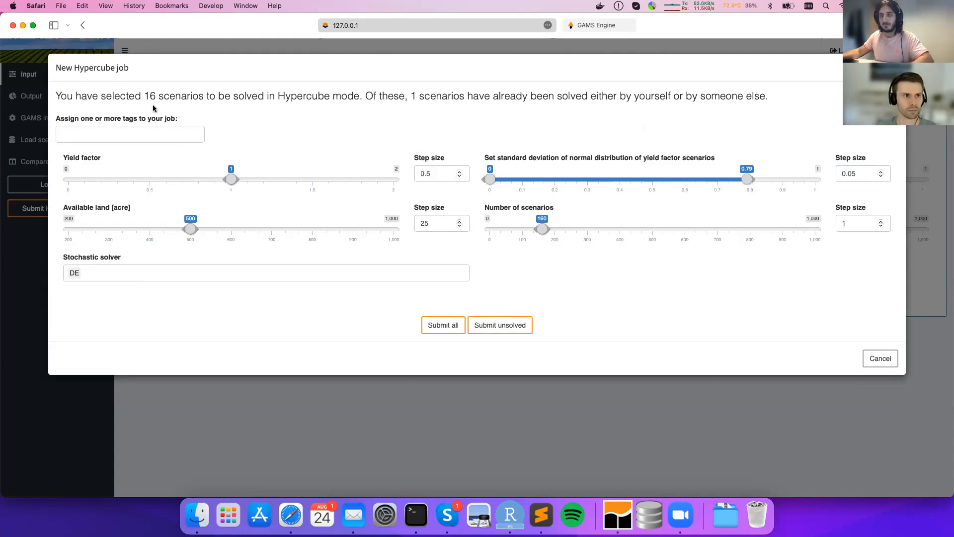
Tag the job 'sd' and '160 scenarios' and submit all 16 scenarios
click(129, 134)
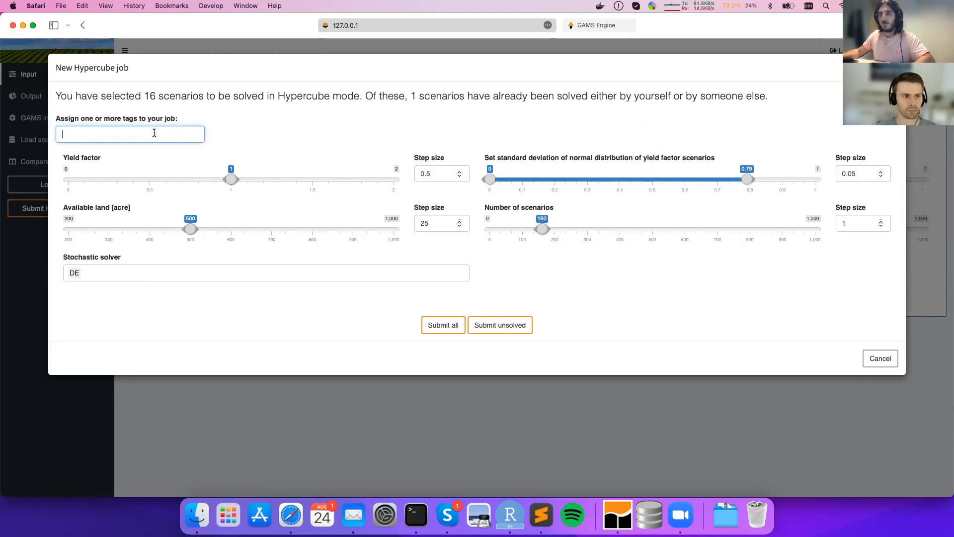
text(sd)
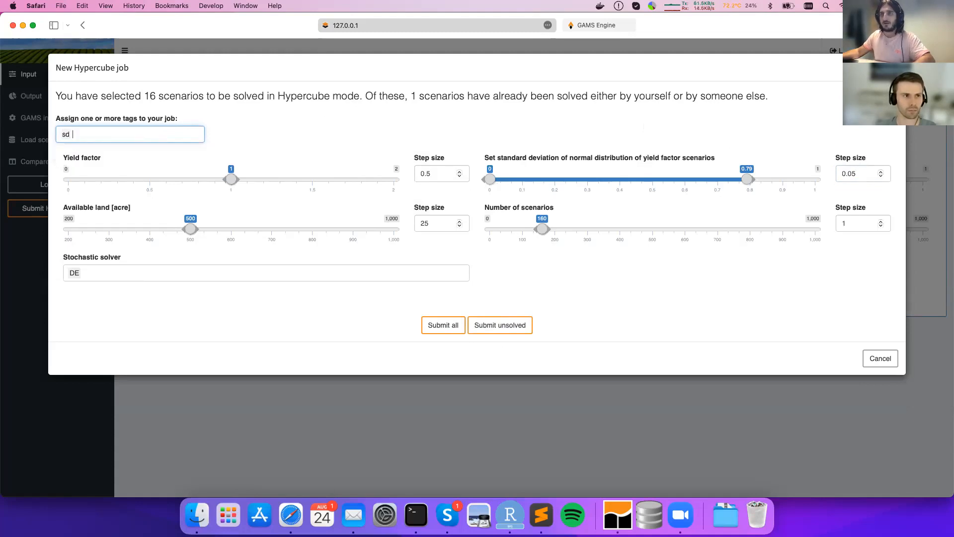
text(160)
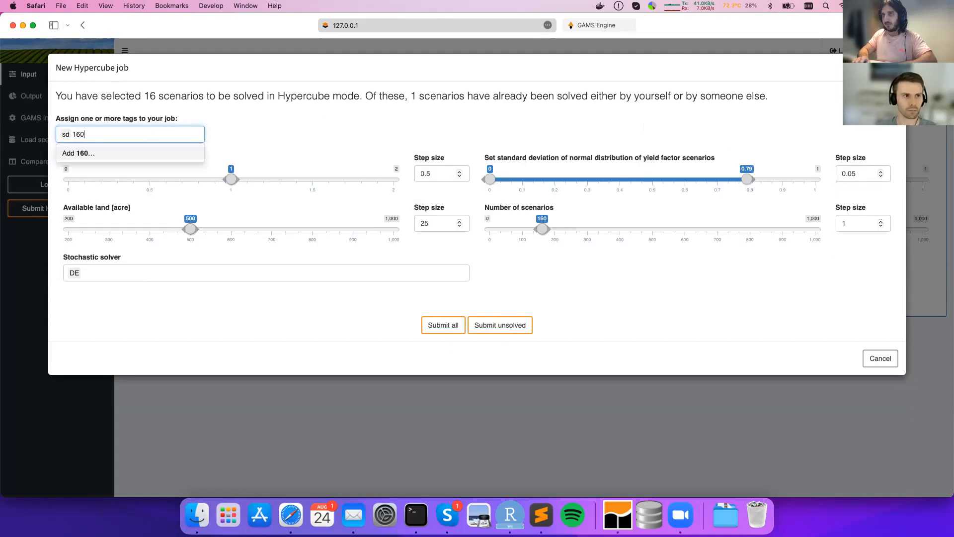
text(scenarios)
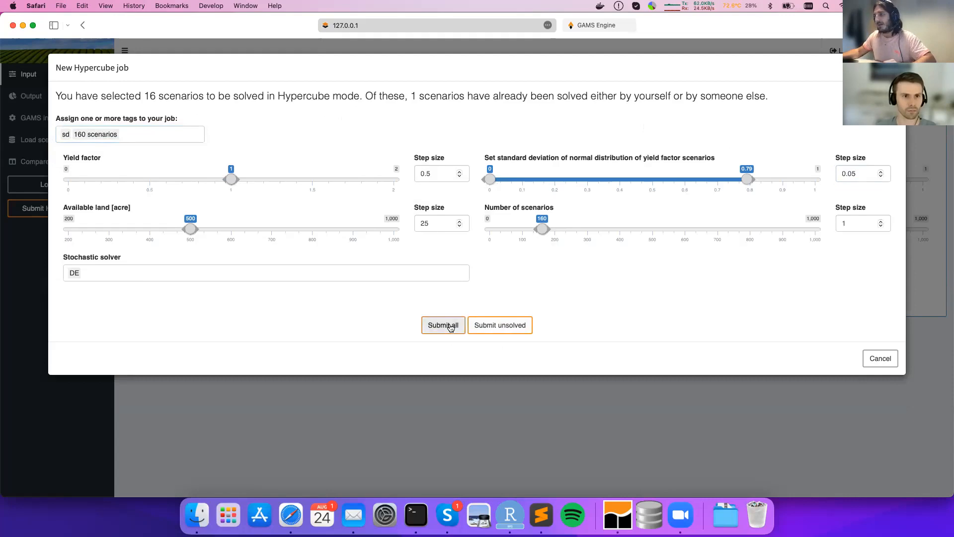
click(442, 324)
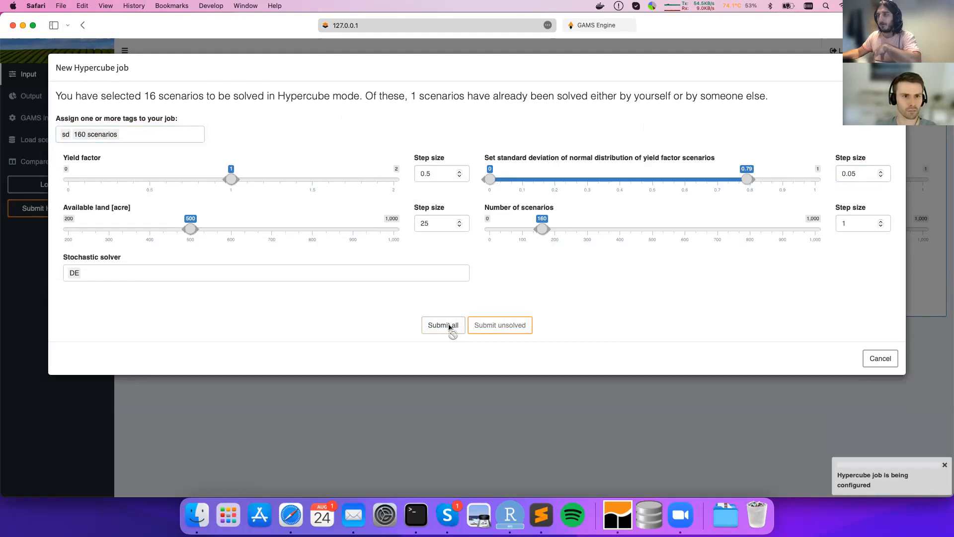
In the job list, download the completed Hypercube job's results and import them into the database
click(443, 324)
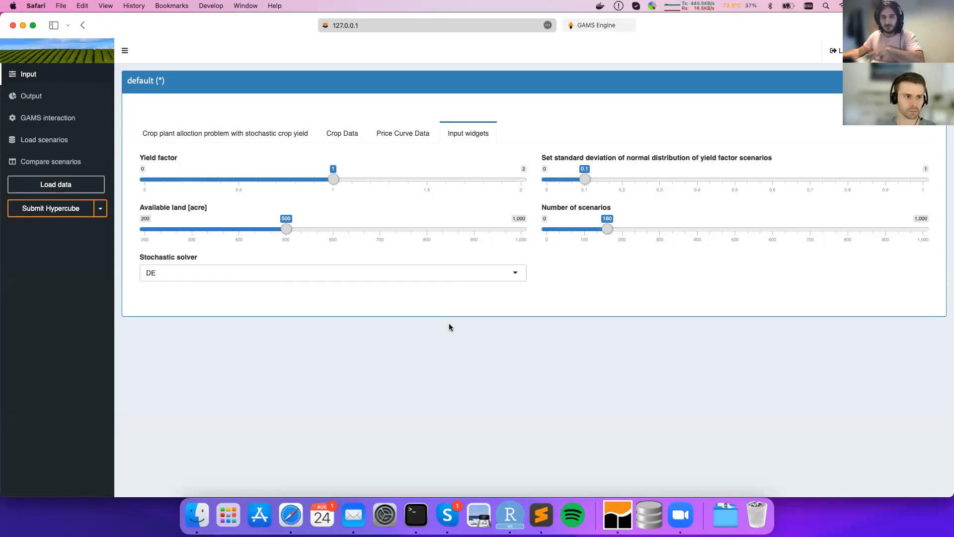
mouse_move(432, 99)
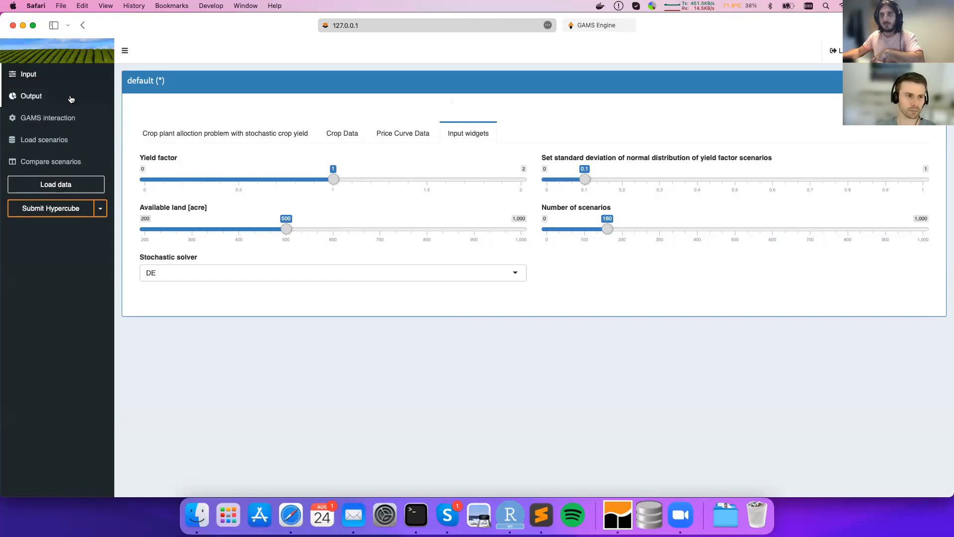
click(47, 117)
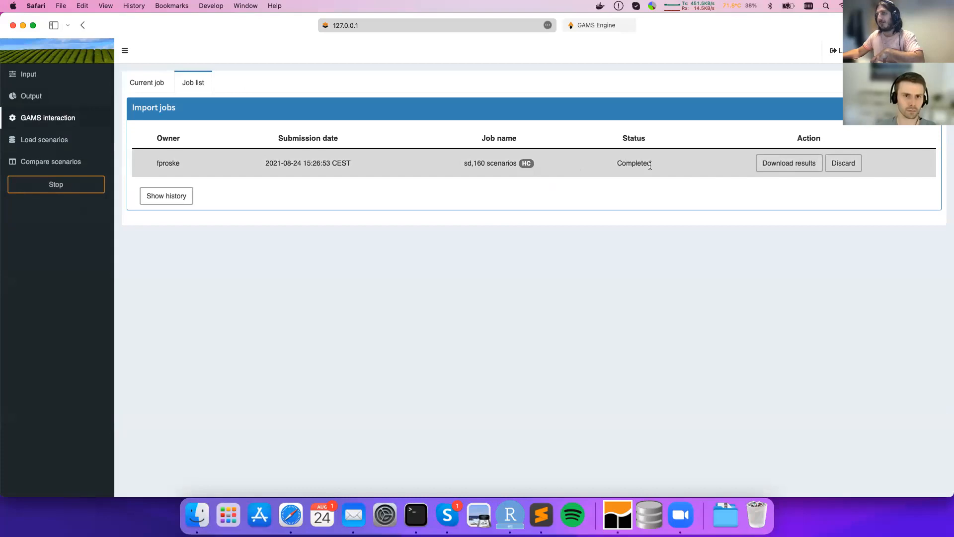
mouse_move(788, 163)
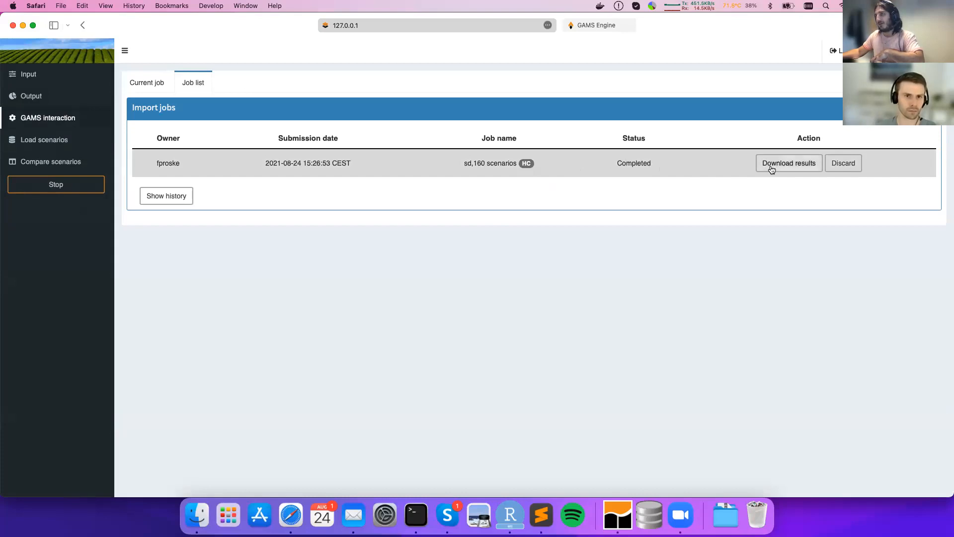
click(788, 162)
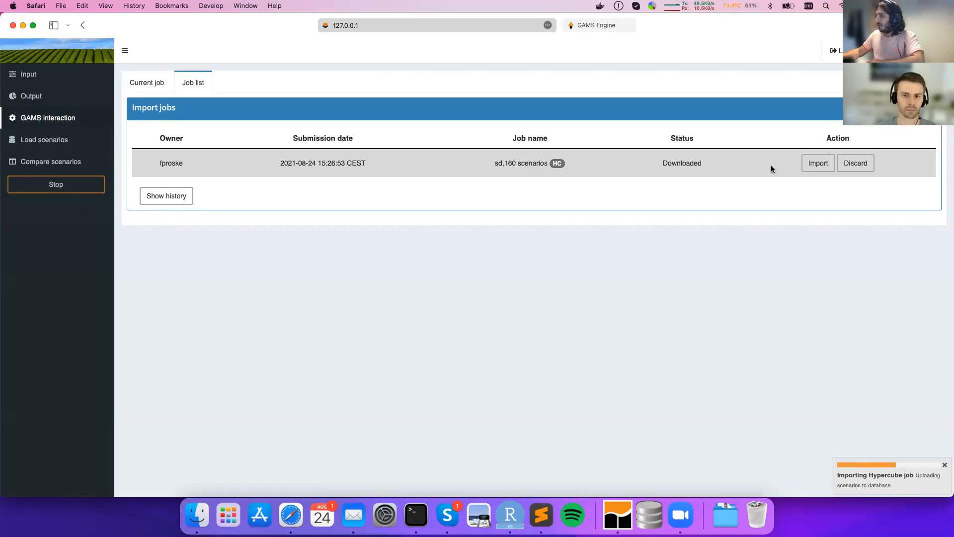
click(818, 163)
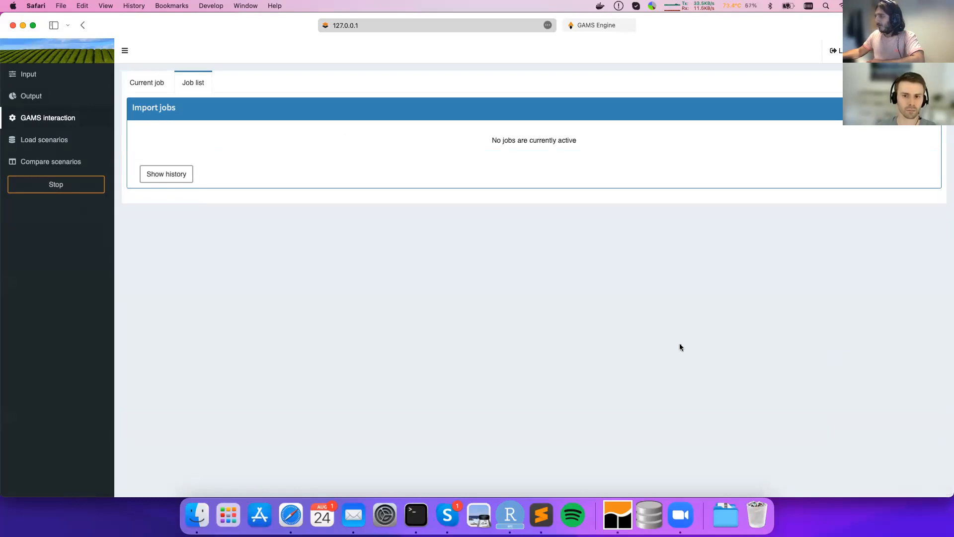
mouse_move(45, 148)
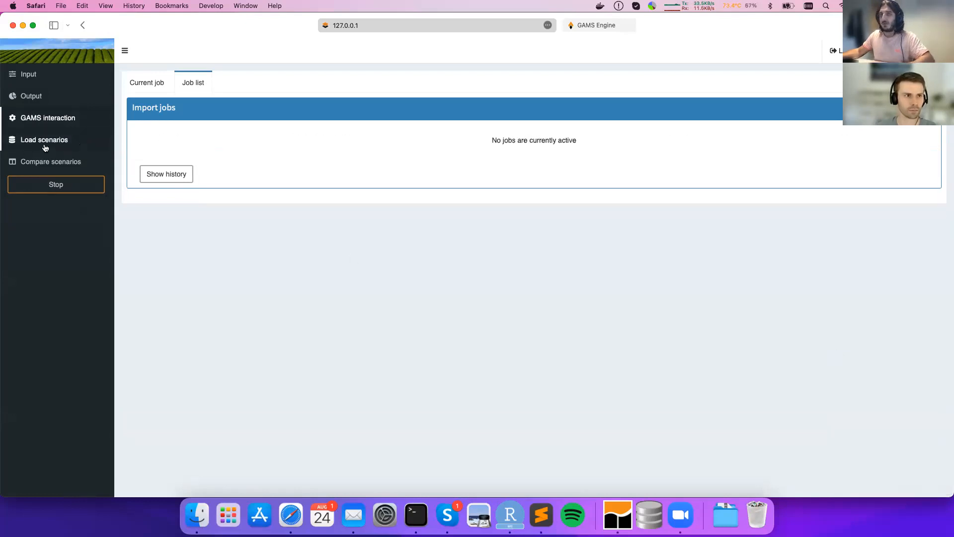
In Load scenarios, filter by tag 'sd' and fetch the 16 matching scenarios
click(43, 139)
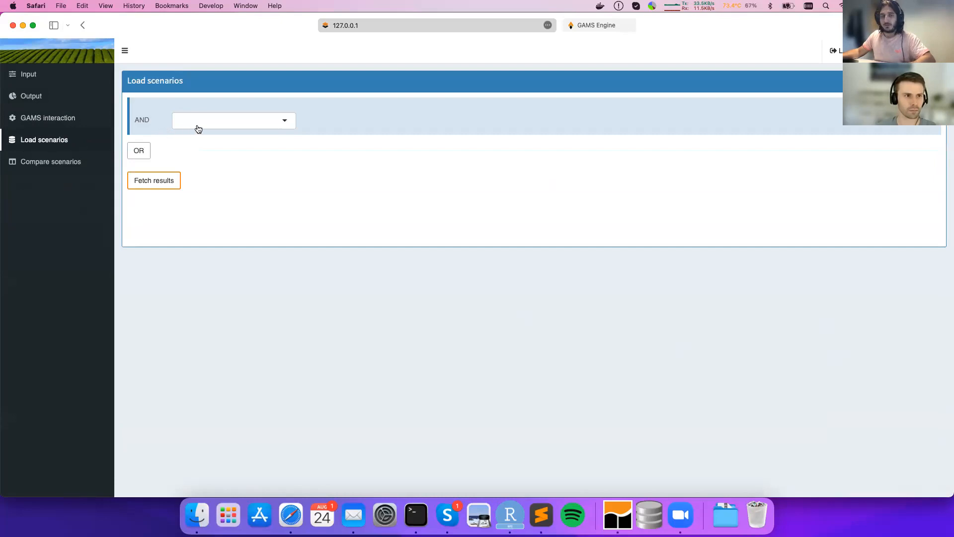
click(233, 120)
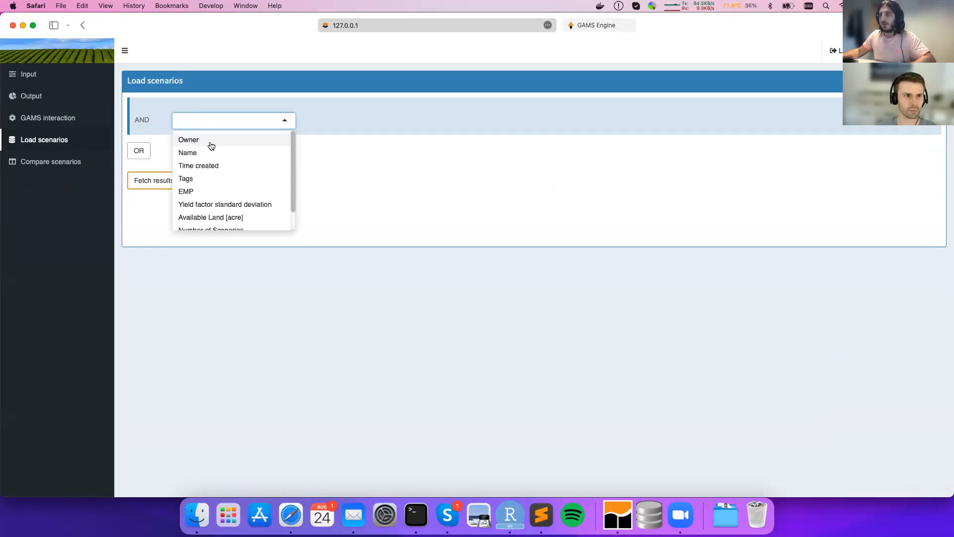
click(186, 178)
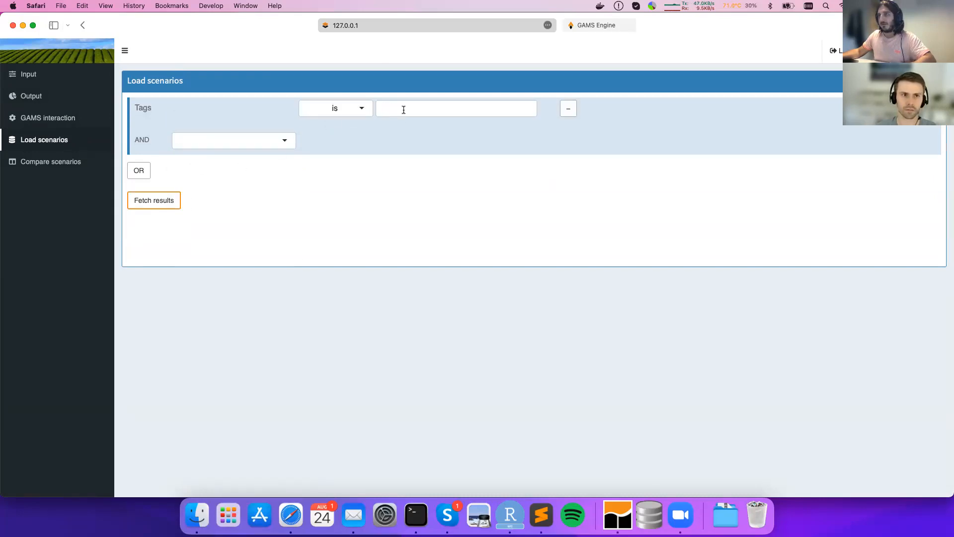
text(sd)
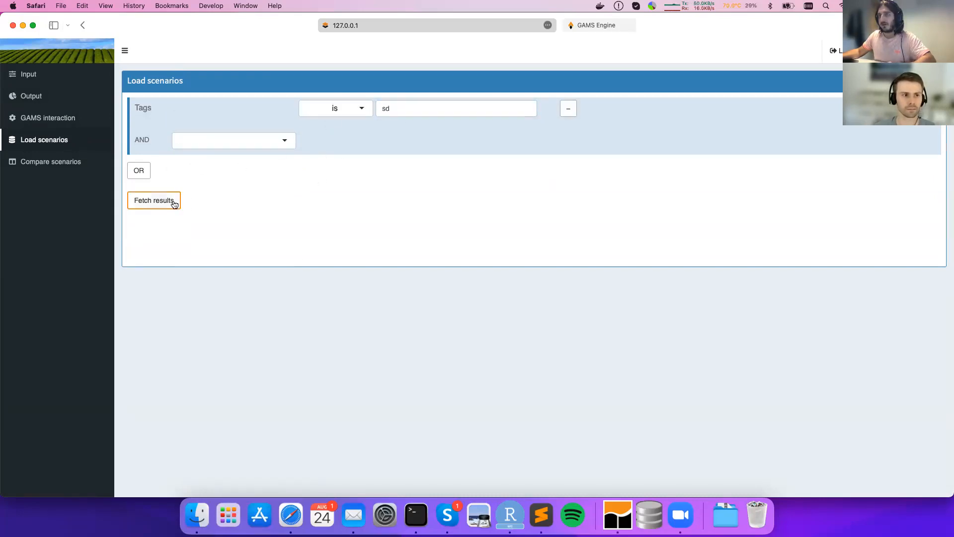
click(153, 200)
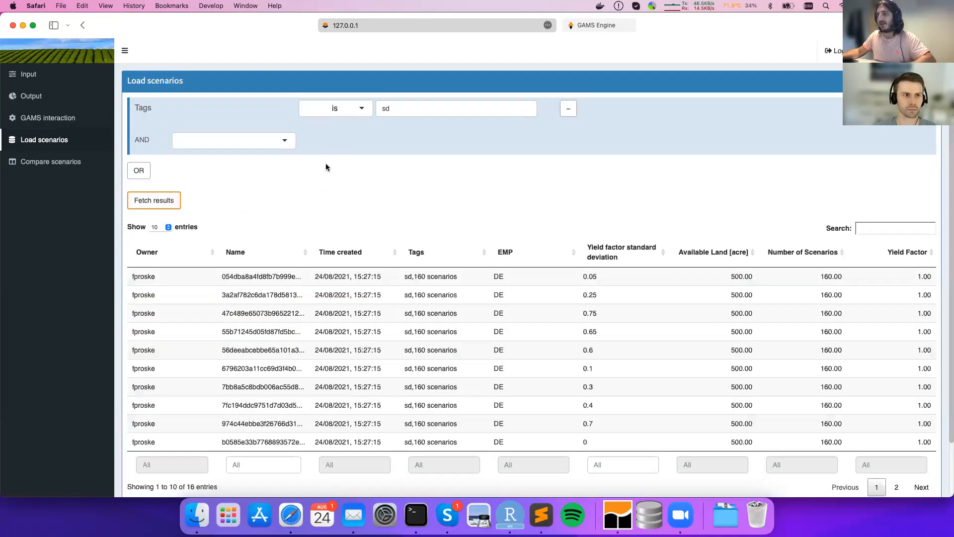
scroll(down, 3)
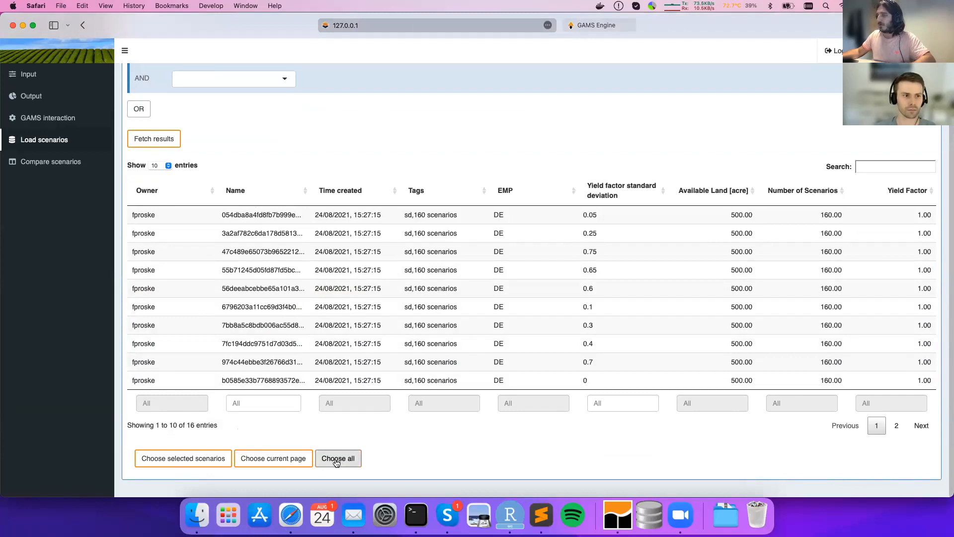
Select all 16 fetched scenarios, name them by Yield factor standard deviation, and launch Compare (Pivot)
click(338, 457)
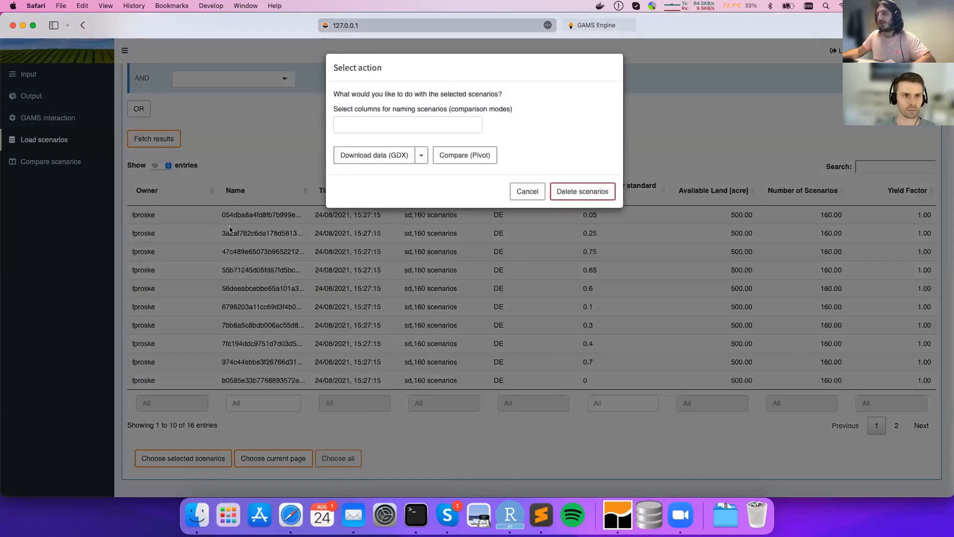
mouse_move(226, 239)
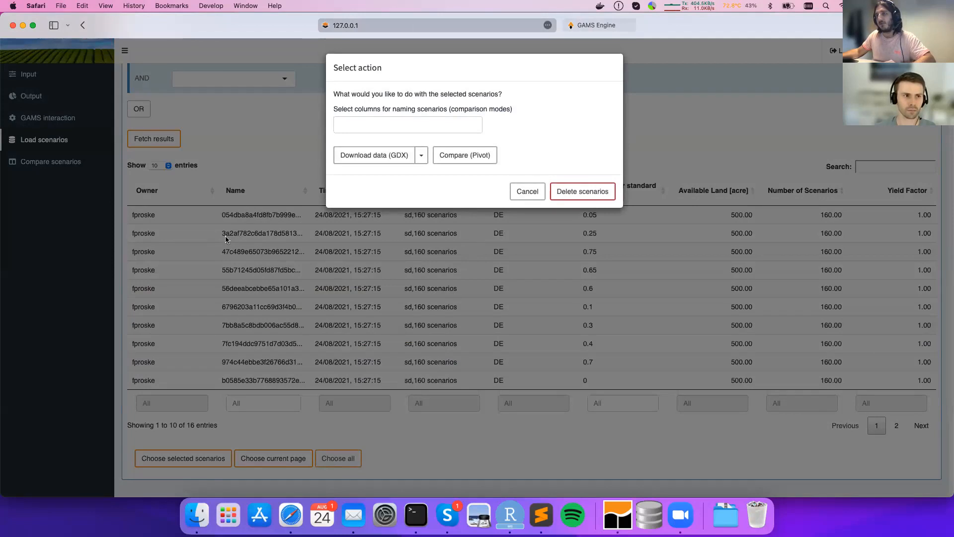
mouse_move(299, 224)
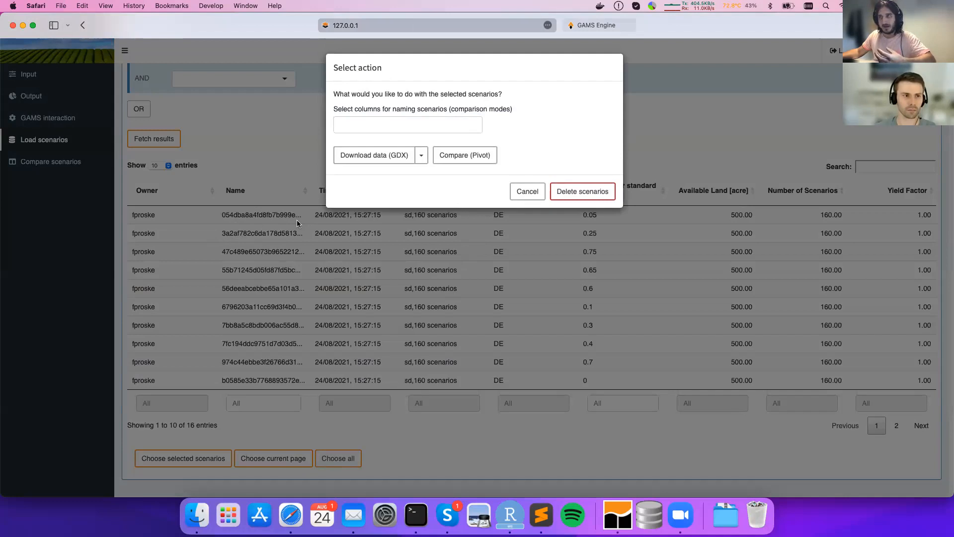
click(408, 124)
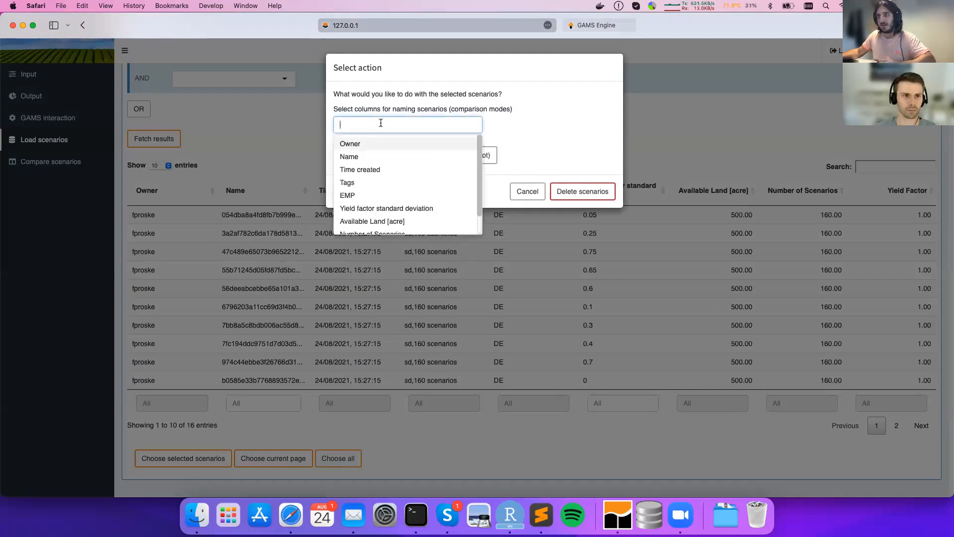
mouse_move(386, 208)
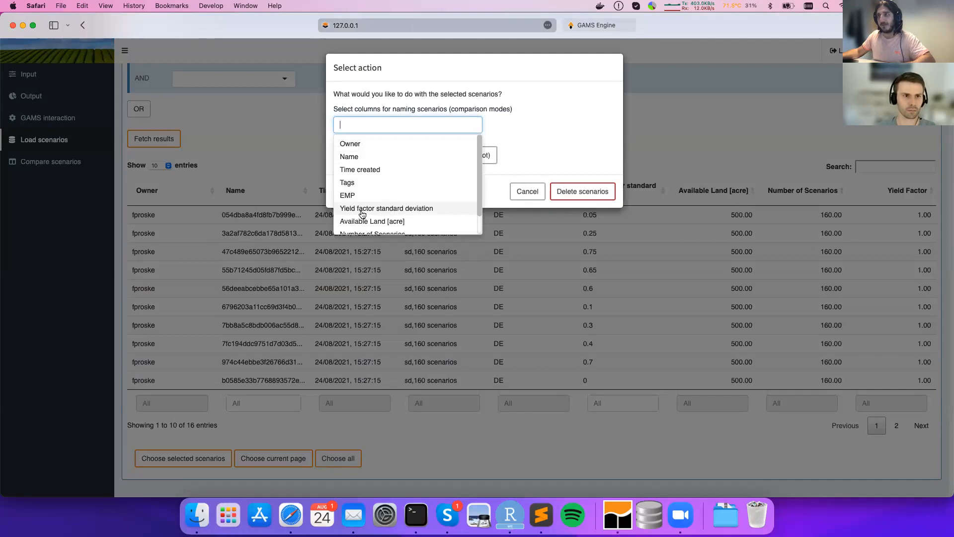
click(385, 208)
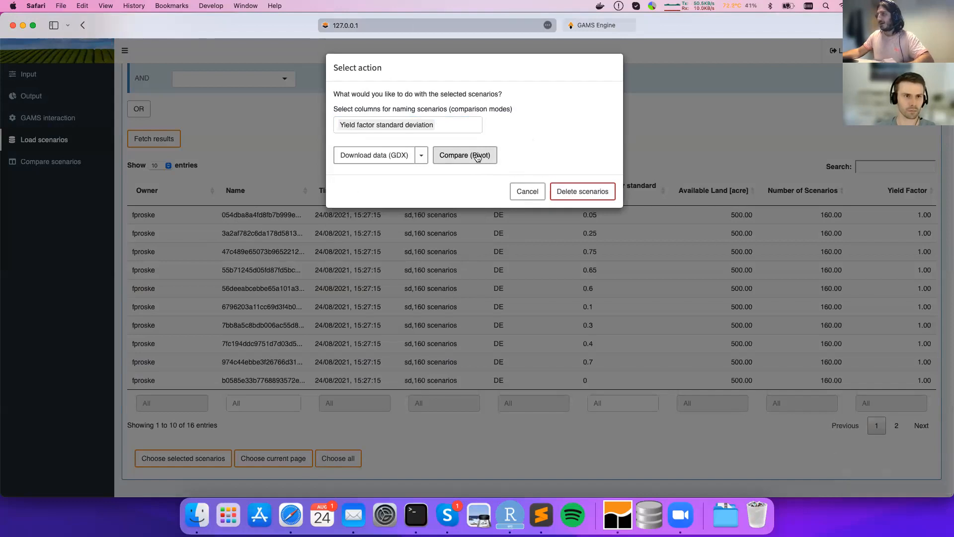
click(464, 155)
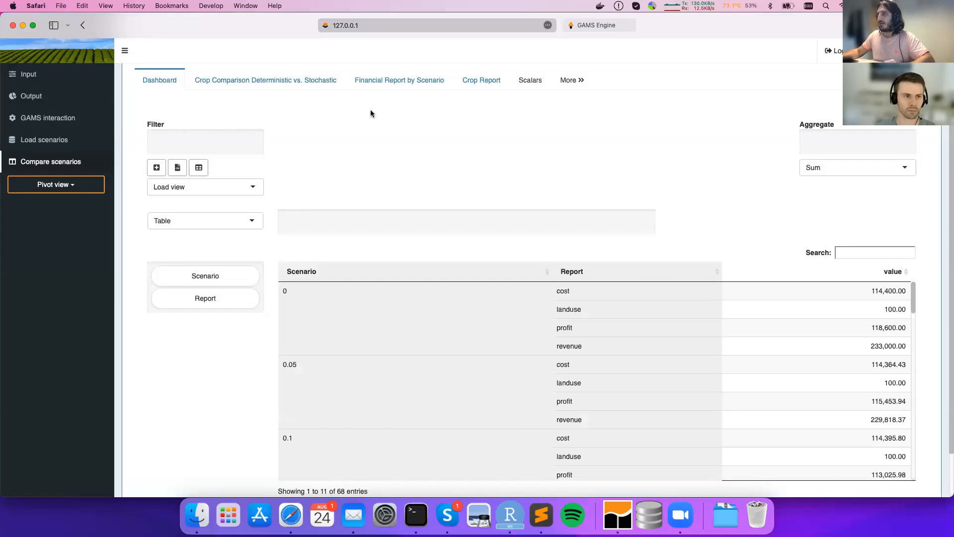
In Financial Report by Scenario, show profit aggregated by Mean as a line chart across scenarios
click(399, 79)
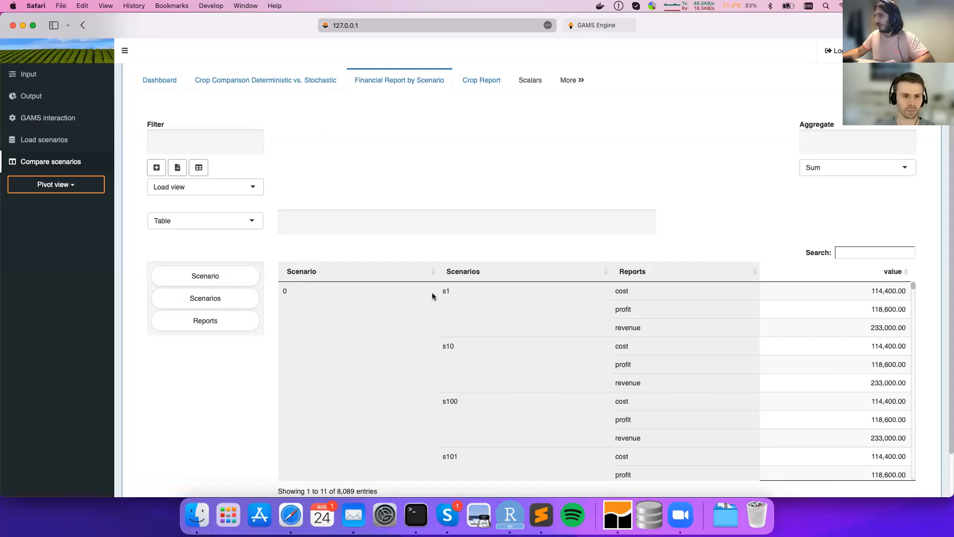
mouse_move(642, 317)
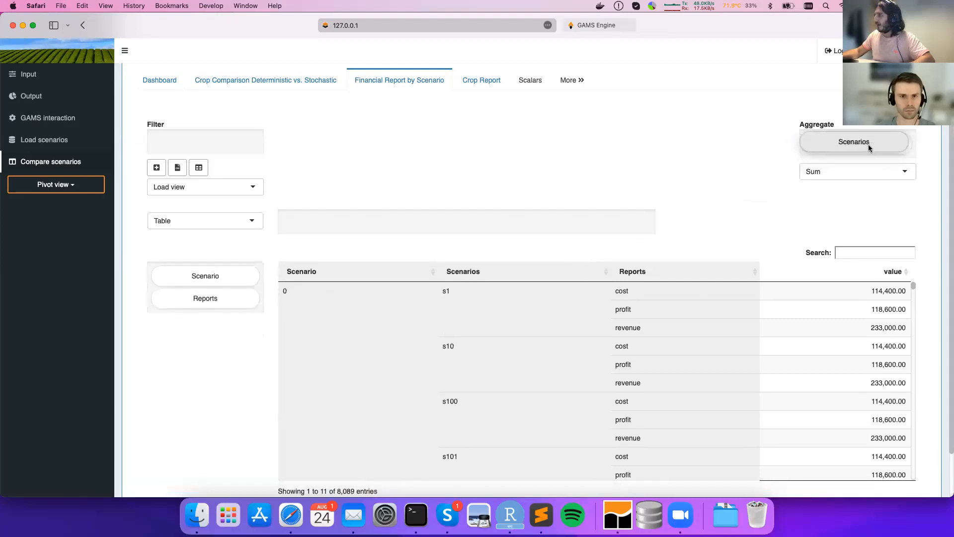
click(855, 171)
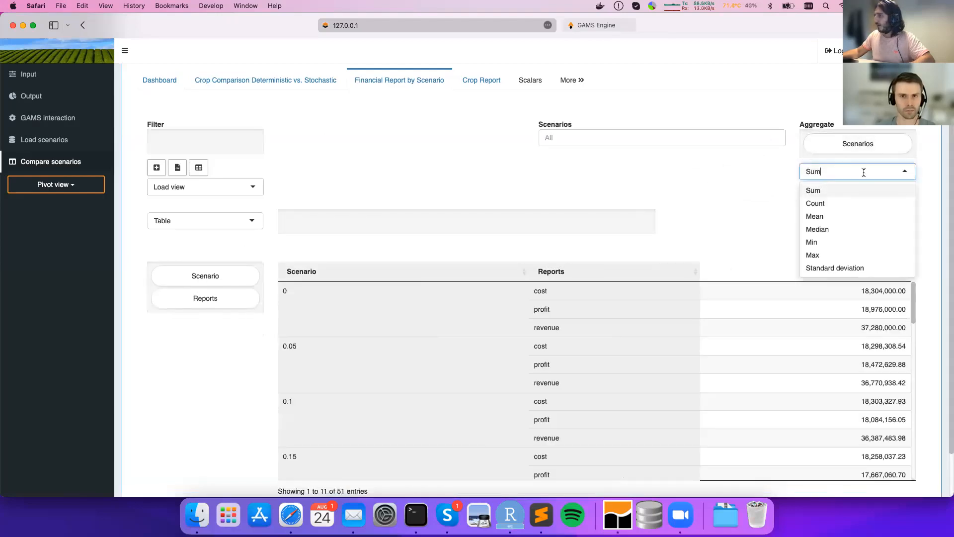
click(815, 215)
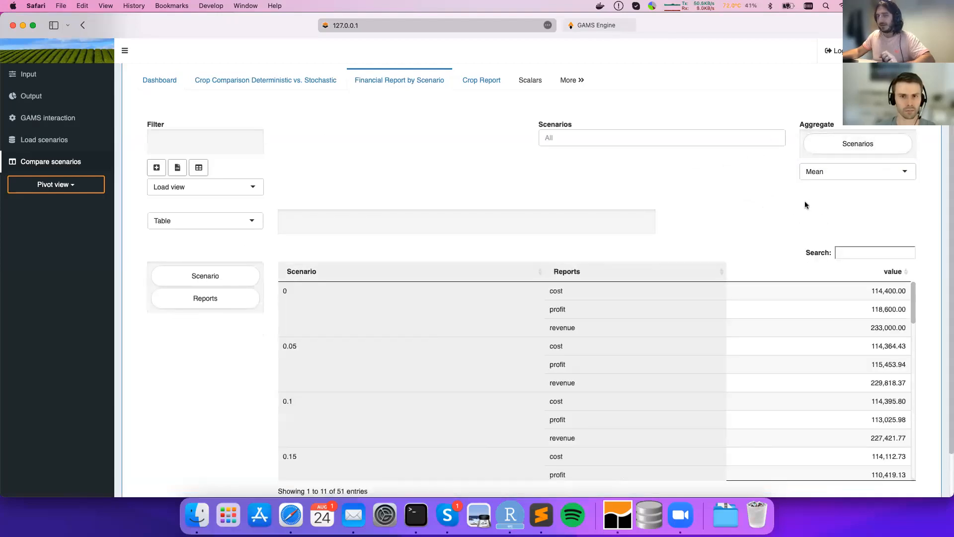
mouse_move(205, 298)
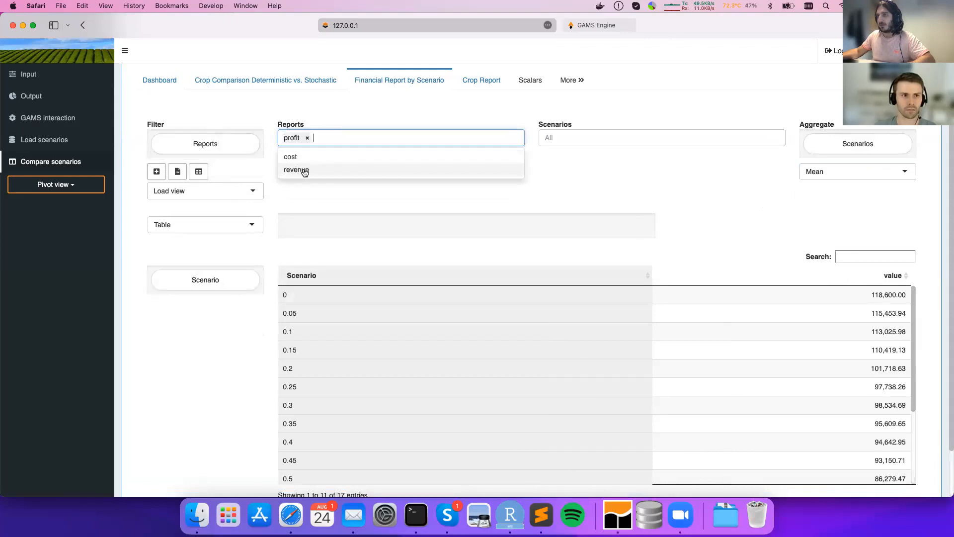
click(205, 224)
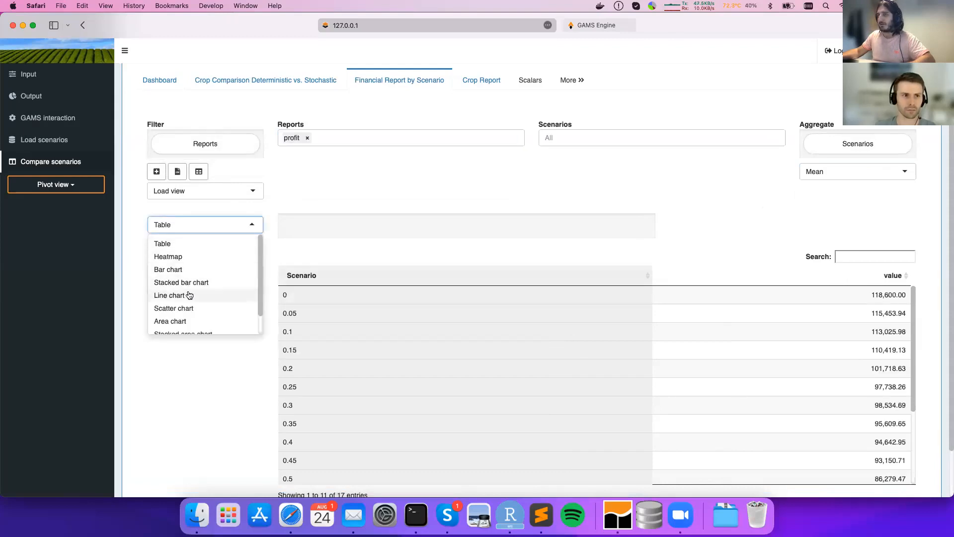
click(169, 295)
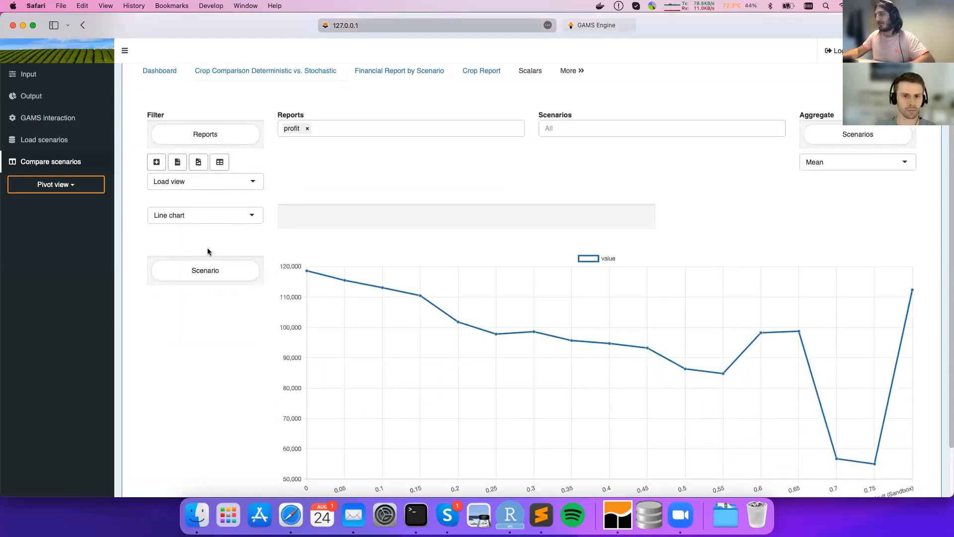
mouse_move(722, 372)
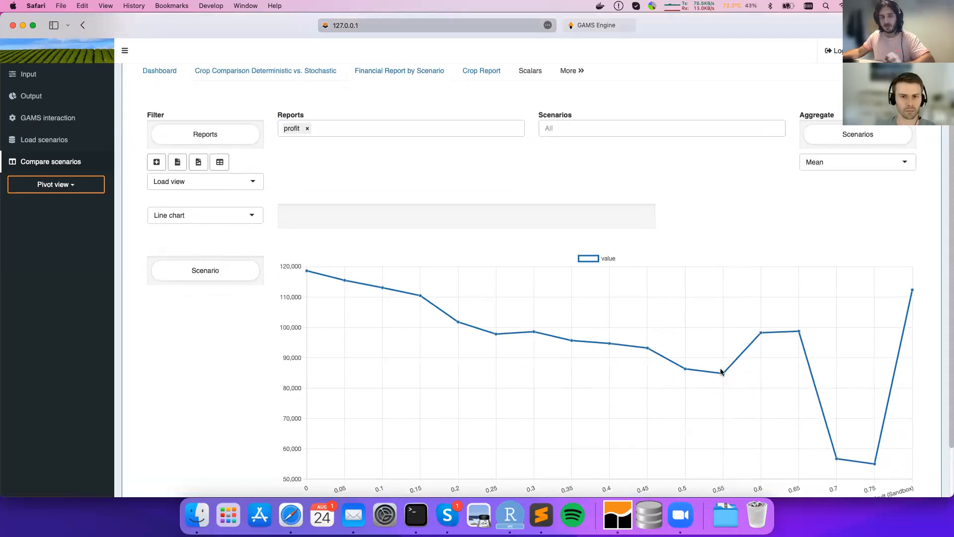
scroll(down, 3)
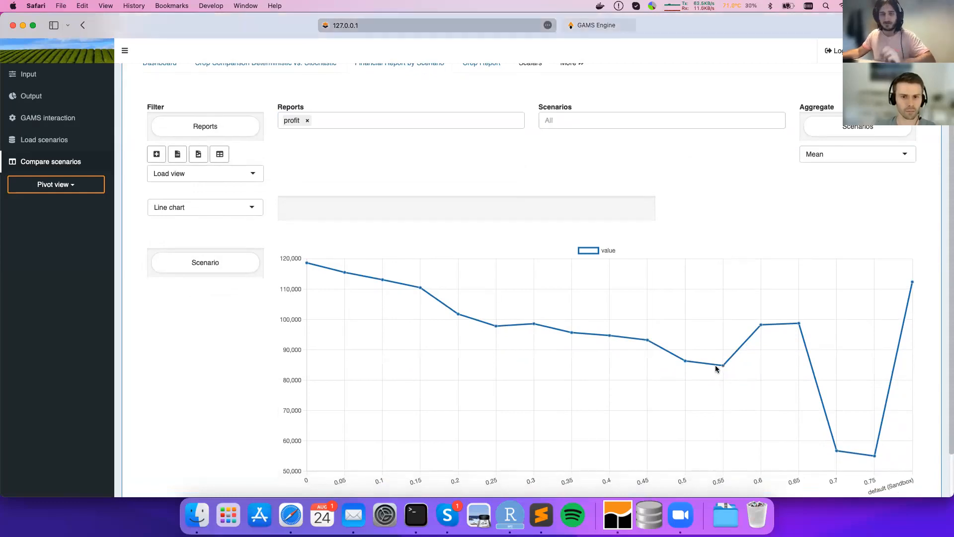
mouse_move(480, 368)
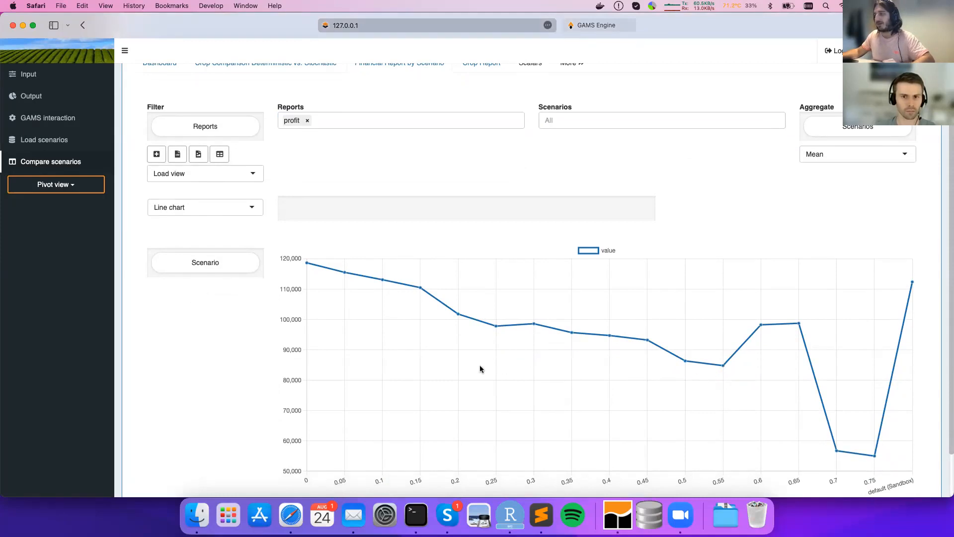
scroll(up, 3)
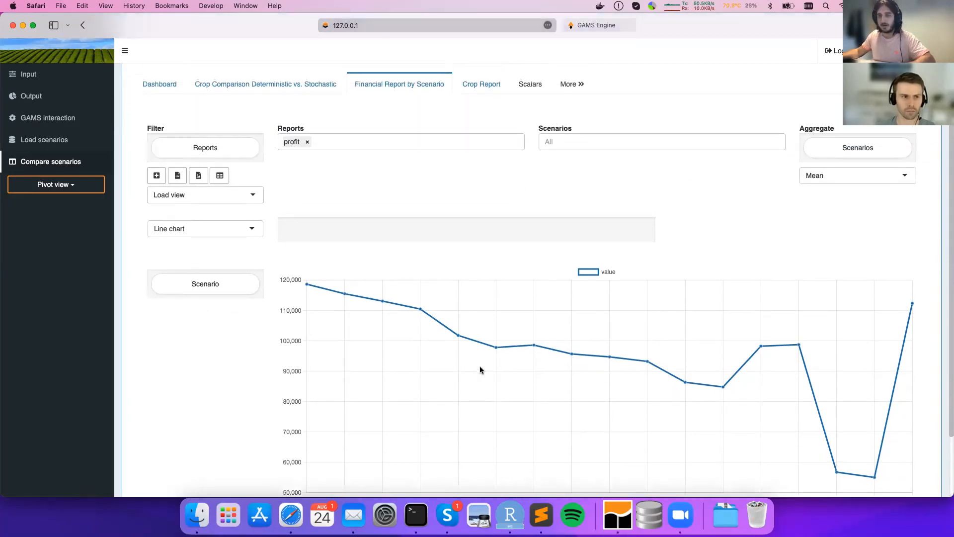
mouse_move(471, 109)
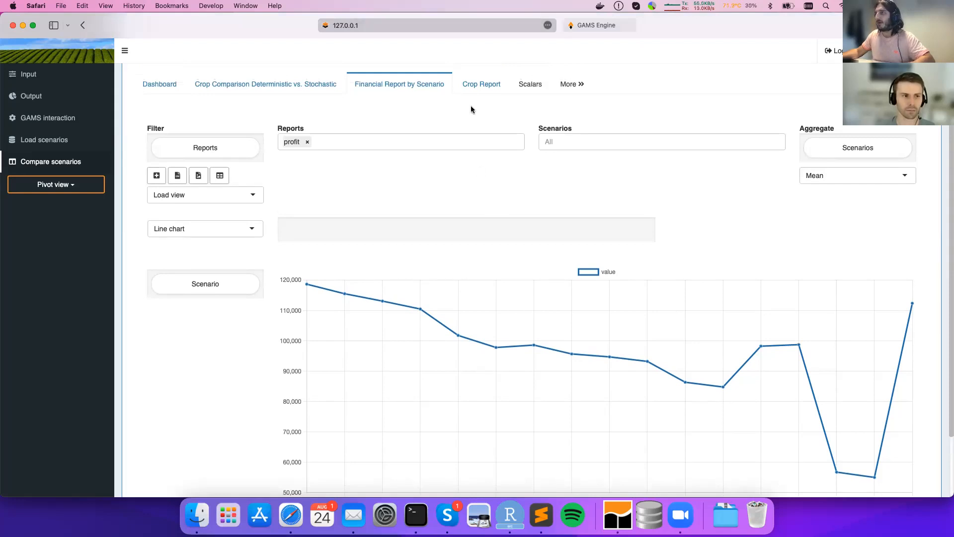
In Crop Report, show planted area for corn, sugar beets and wheat as a line chart
click(481, 83)
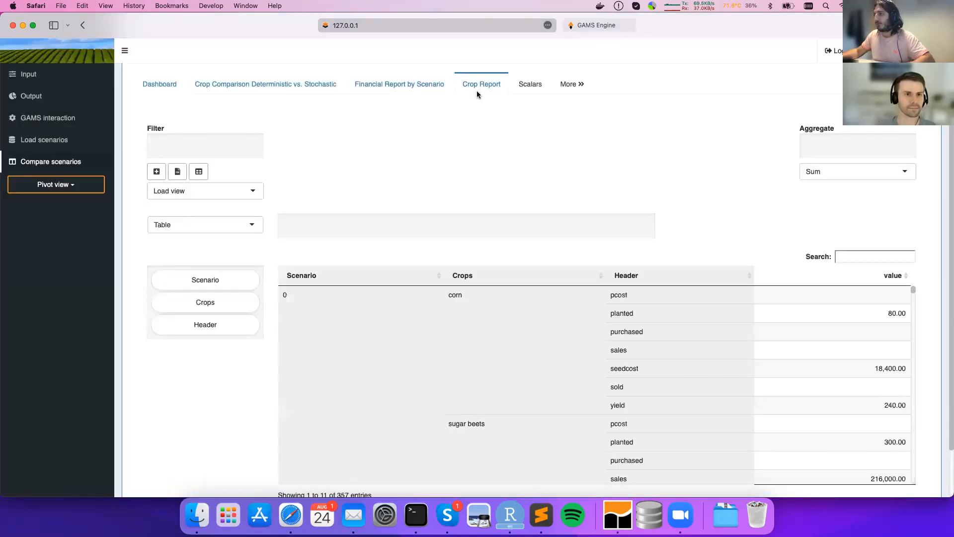
mouse_move(356, 116)
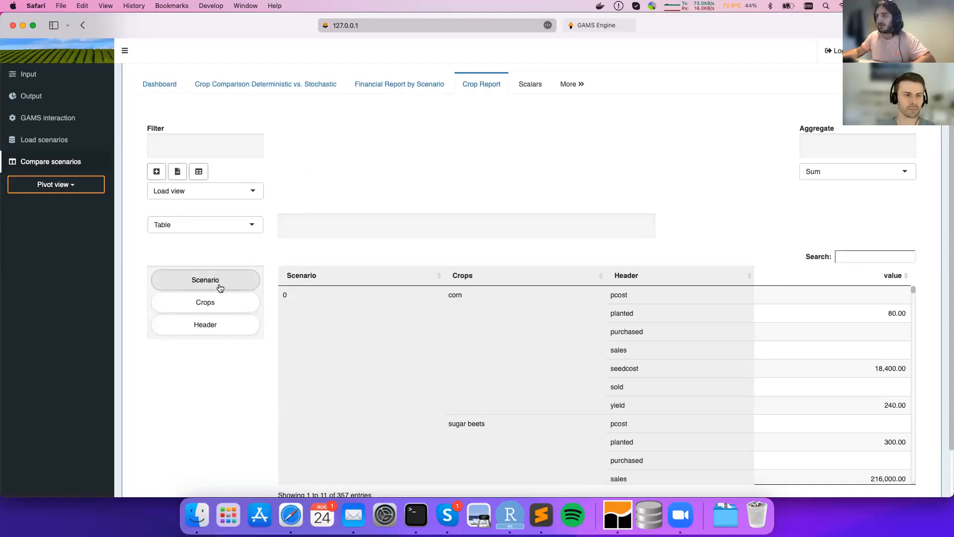
mouse_move(190, 268)
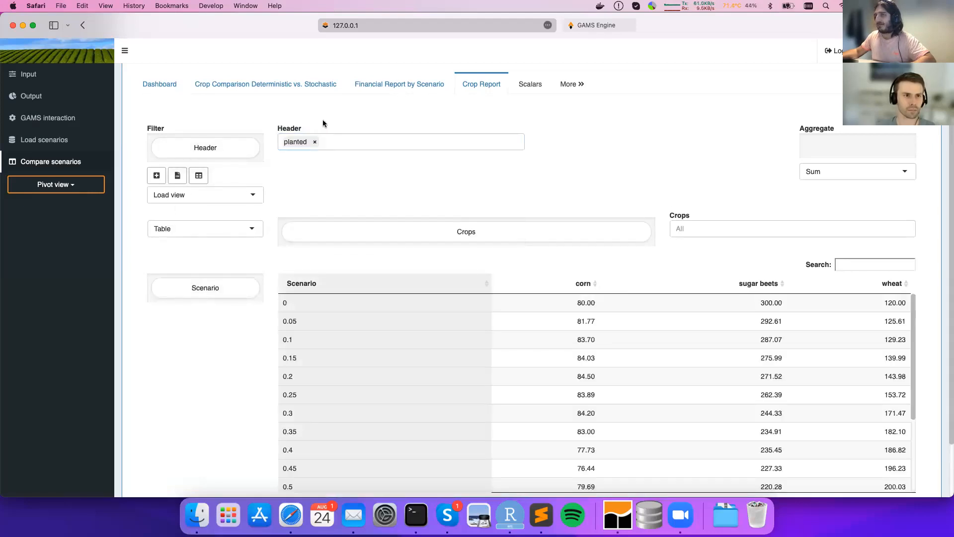
click(205, 228)
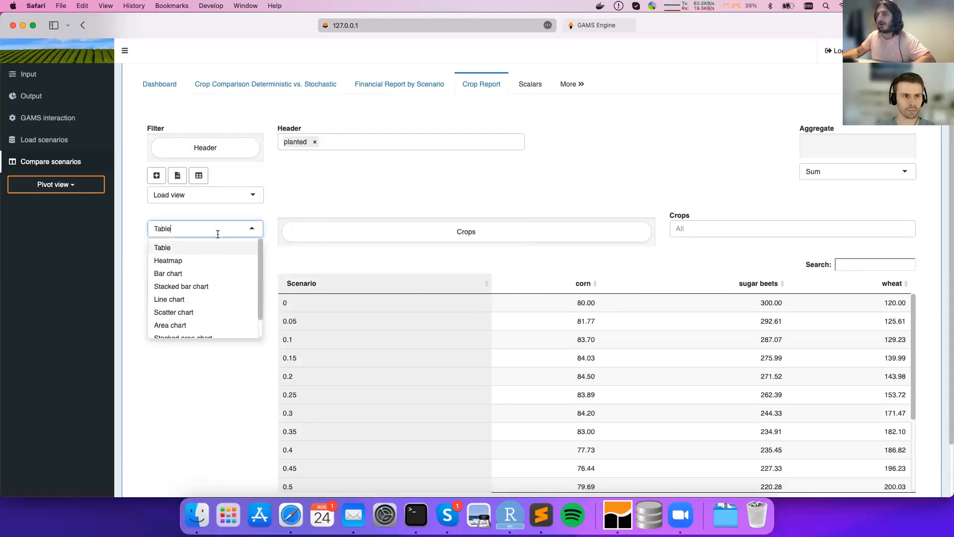
click(169, 299)
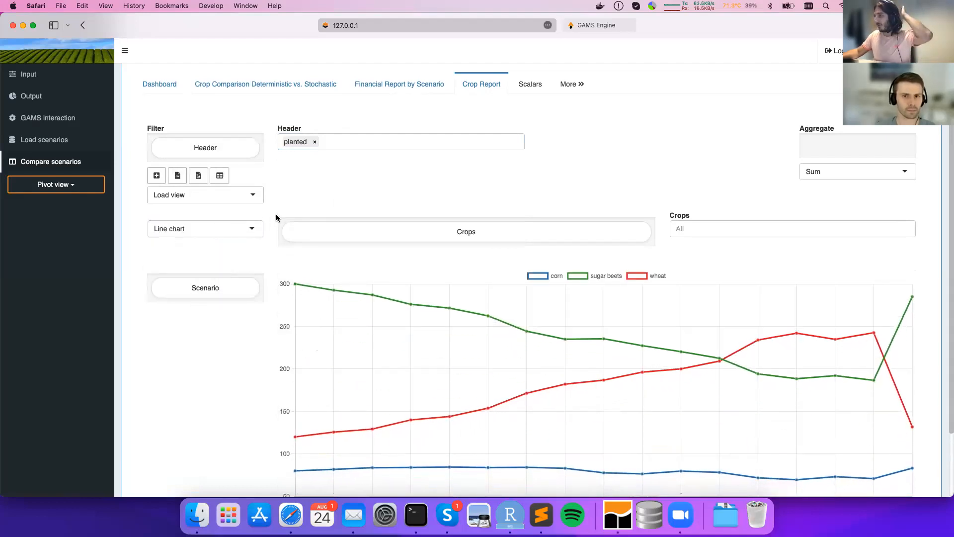
mouse_move(292, 275)
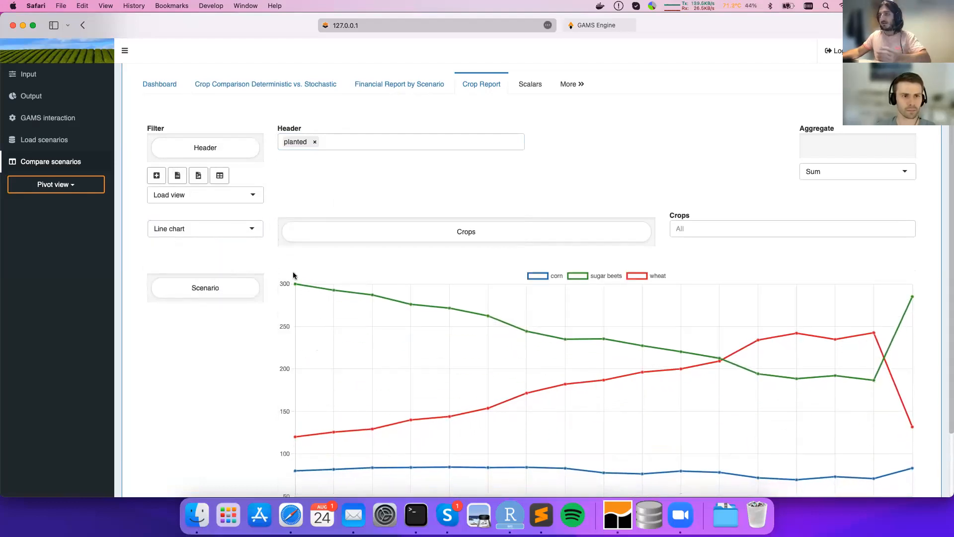
scroll(down, 3)
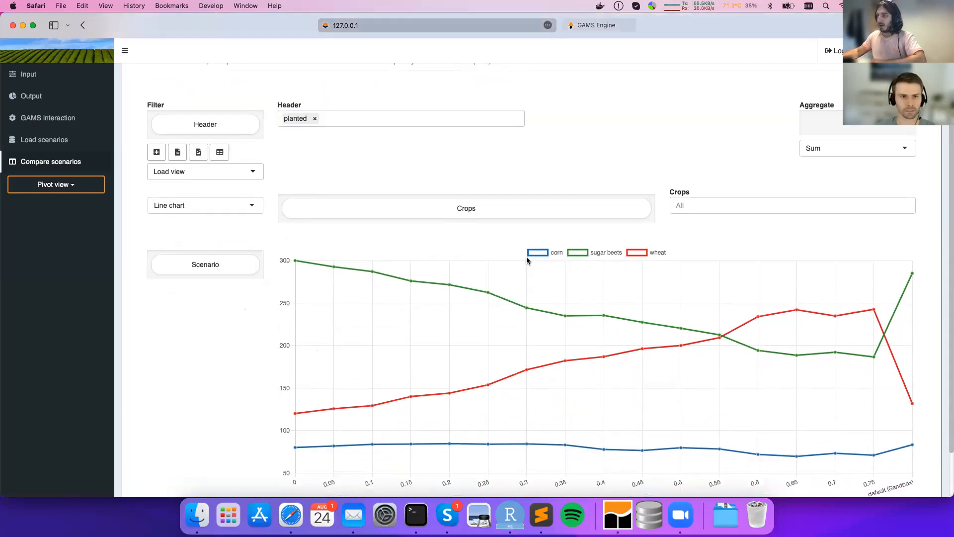
mouse_move(443, 395)
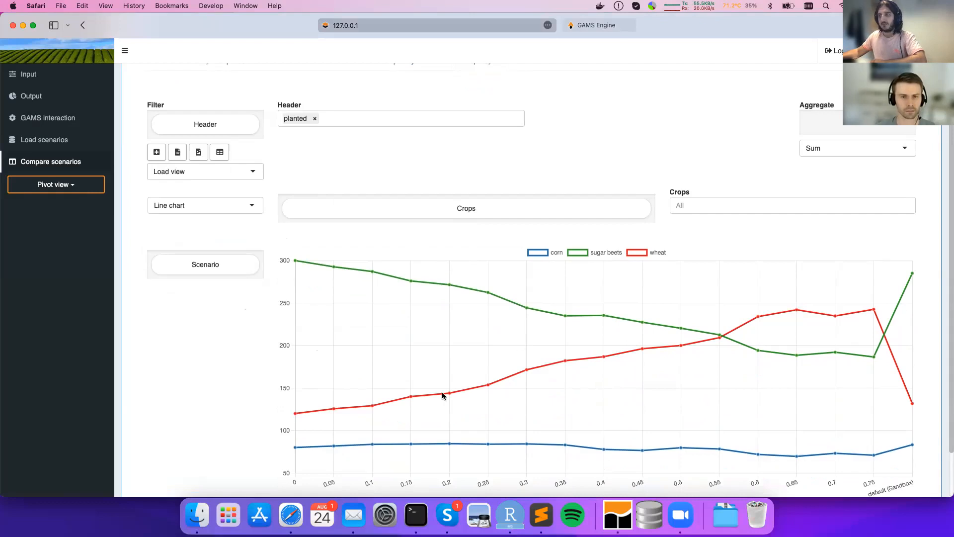
mouse_move(805, 333)
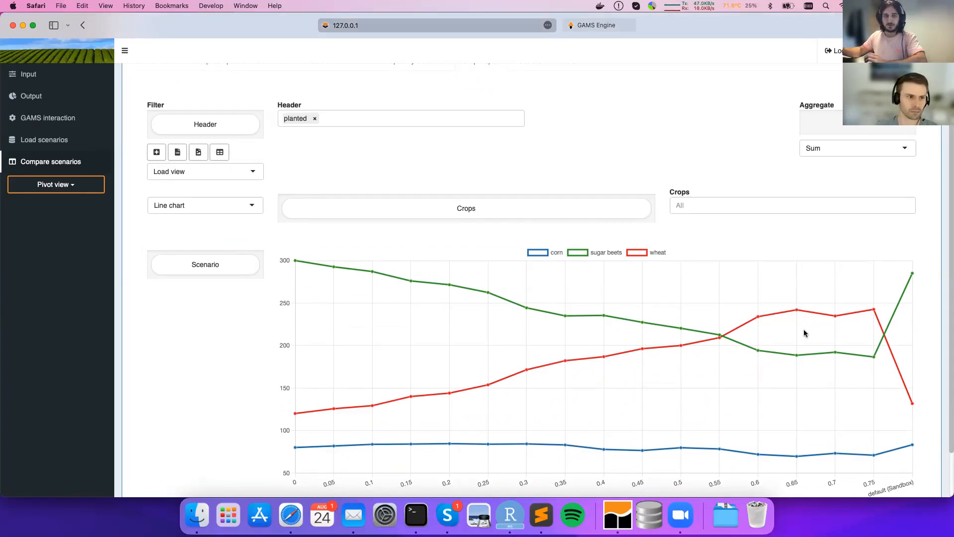
mouse_move(790, 356)
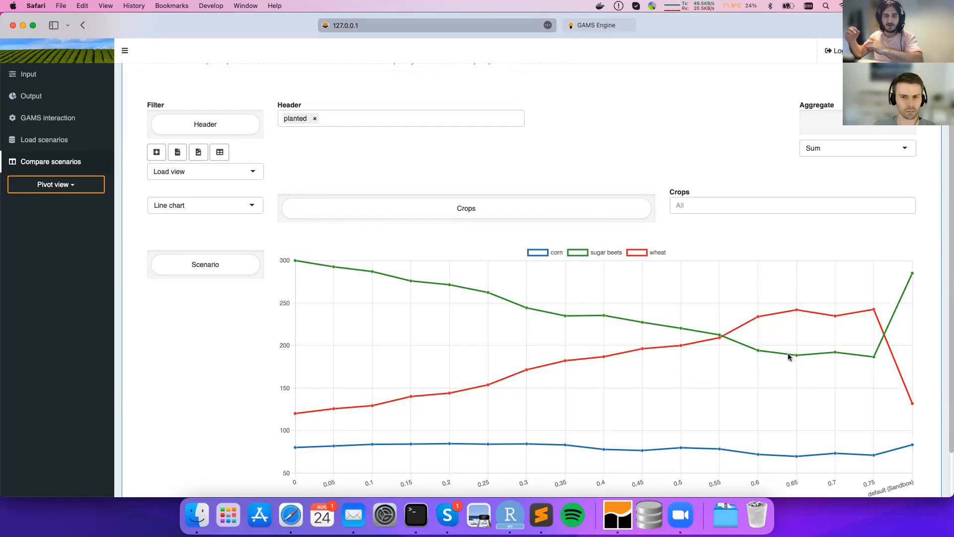
mouse_move(734, 374)
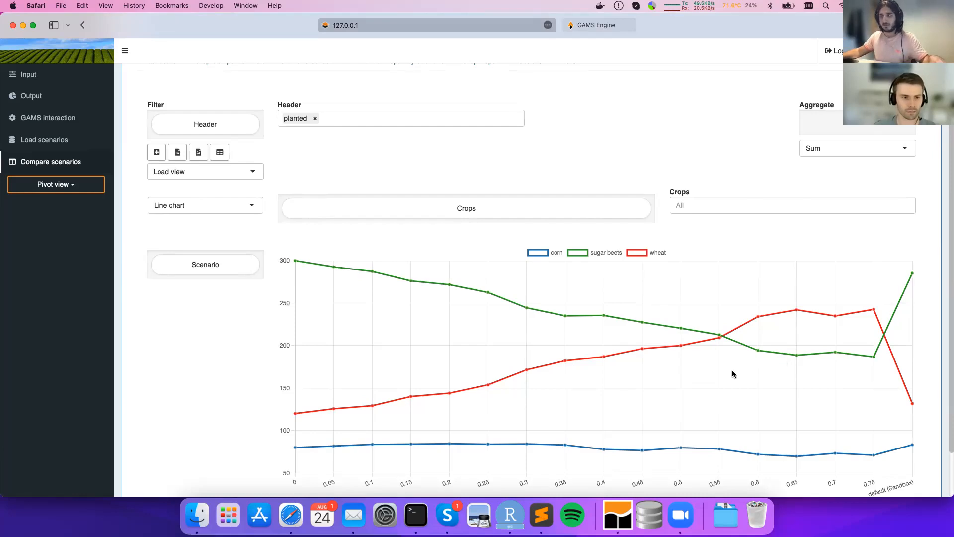
mouse_move(576, 351)
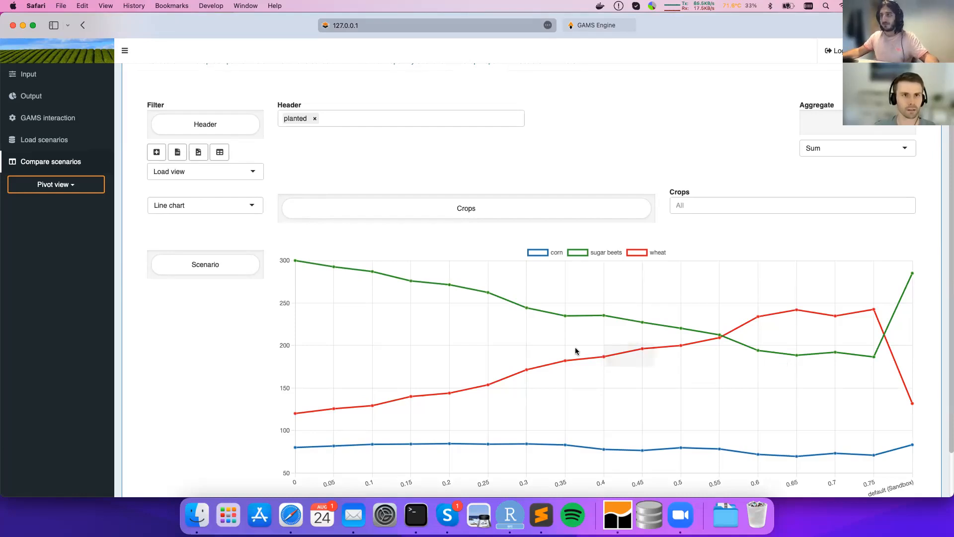
mouse_move(566, 312)
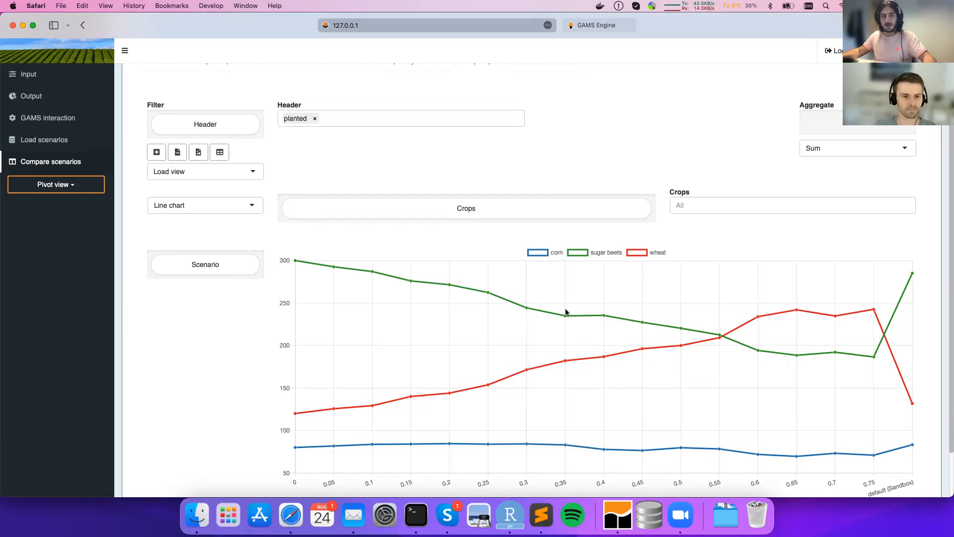
mouse_move(566, 237)
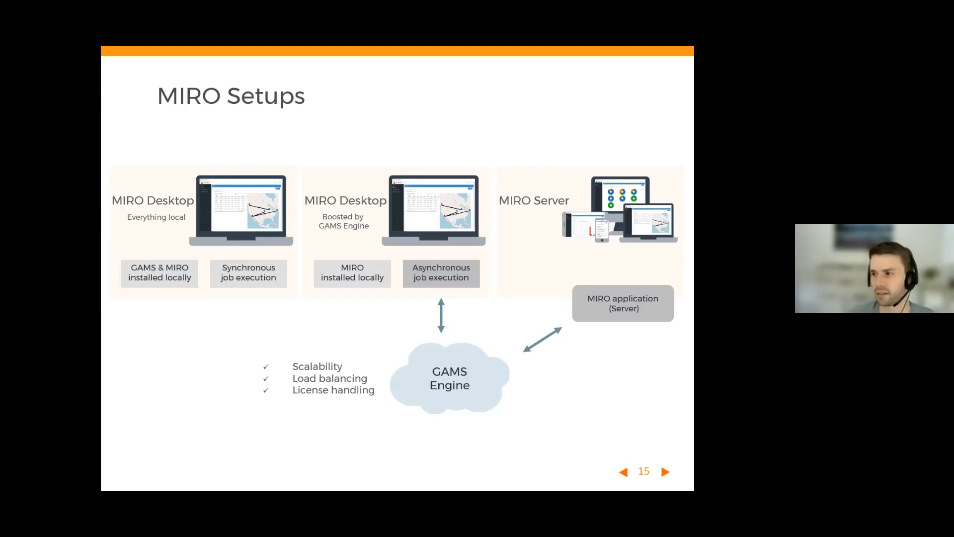
Advance the slide show to slide 16, MIRO Server
click(665, 471)
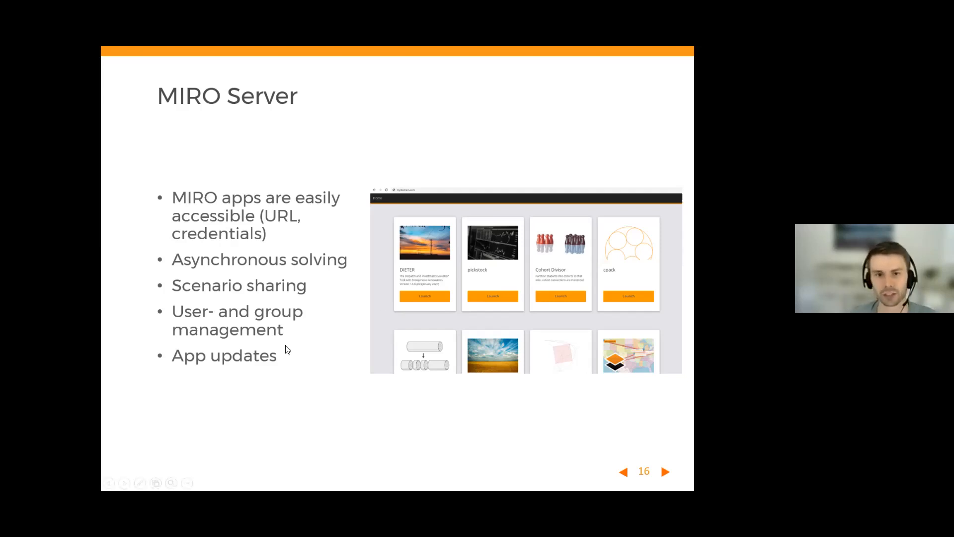
mouse_move(283, 358)
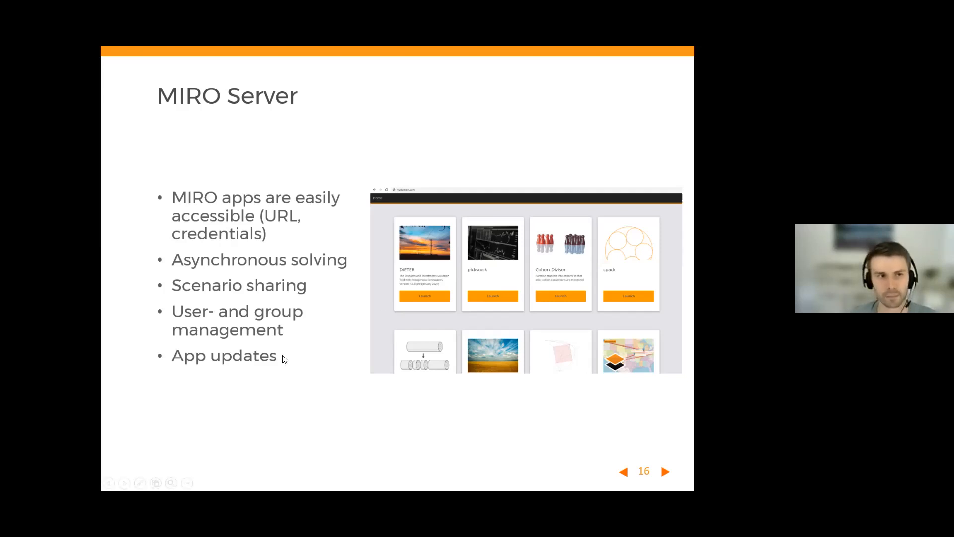
click(666, 472)
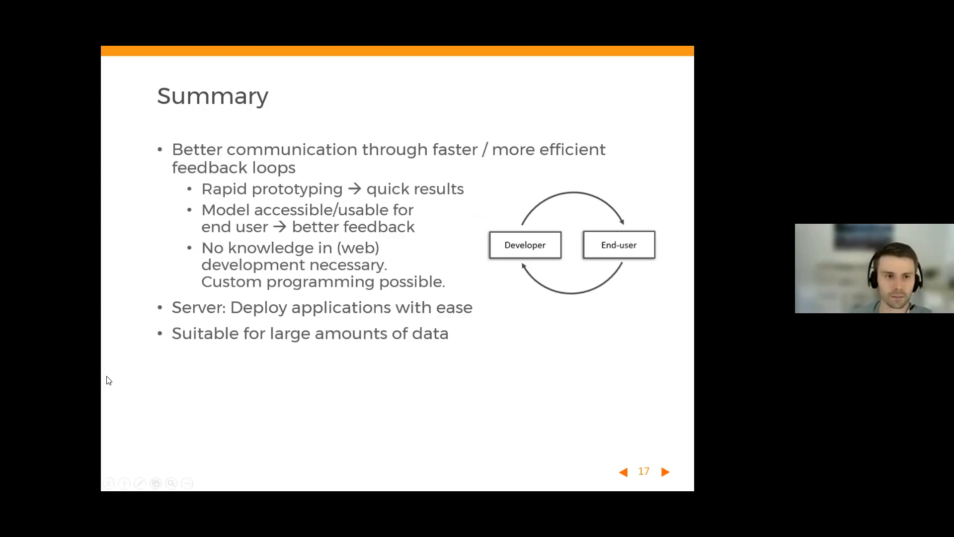
click(666, 471)
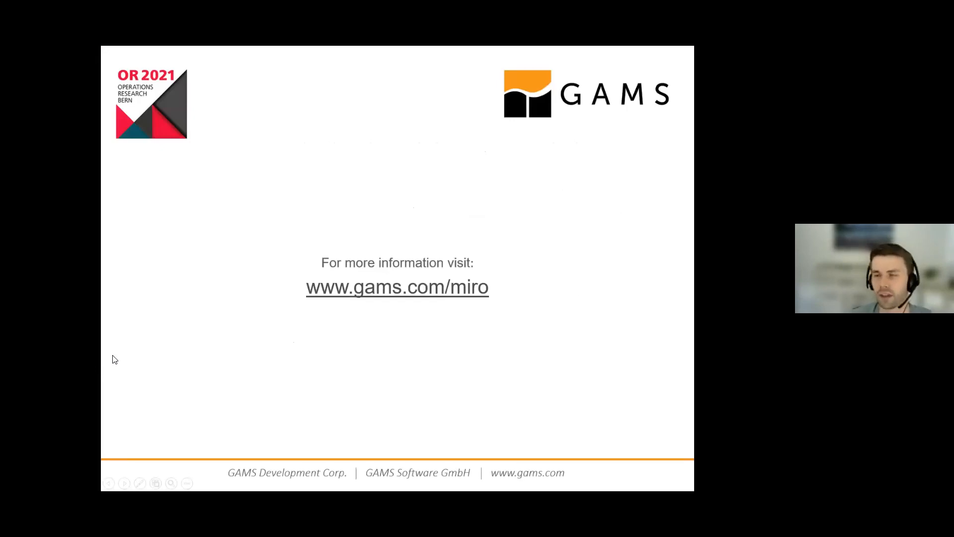
mouse_move(255, 313)
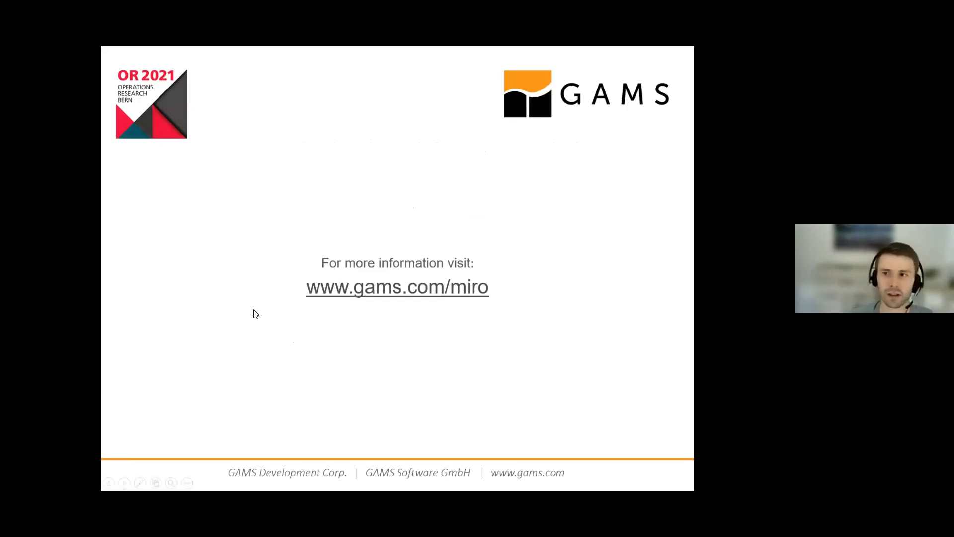
mouse_move(249, 316)
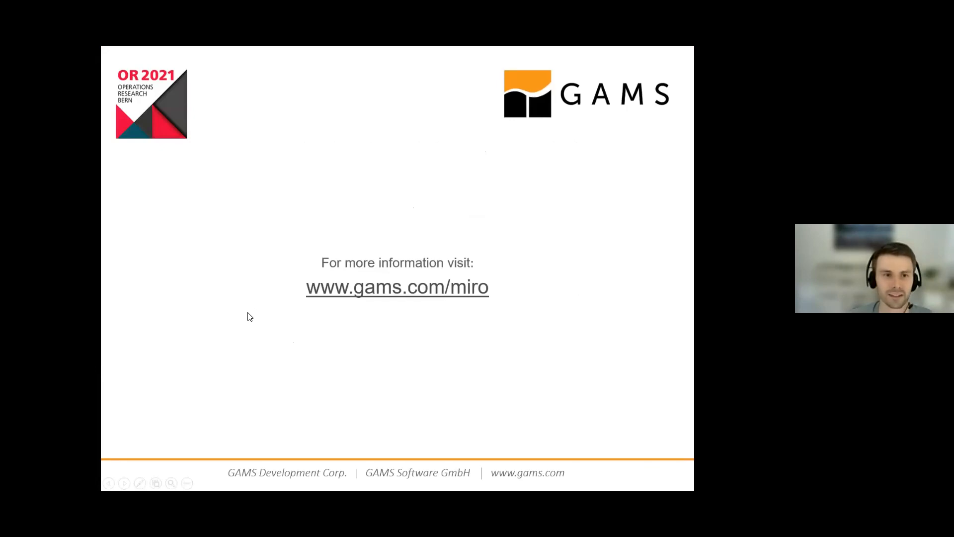